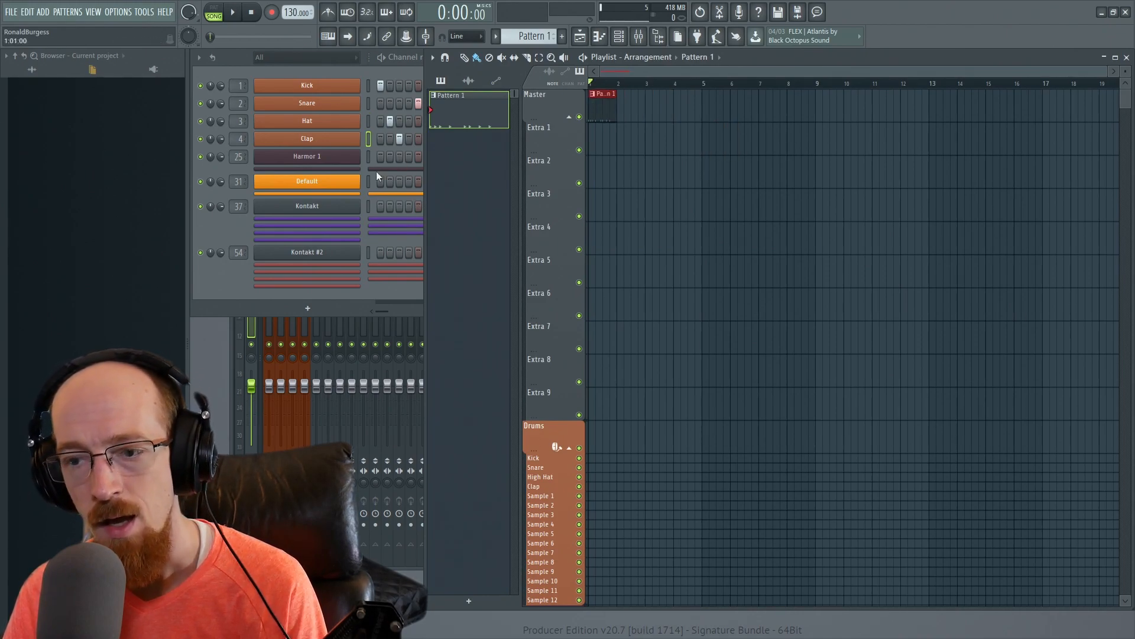
{"action": "mouse_move", "coordinate": [446, 139]}
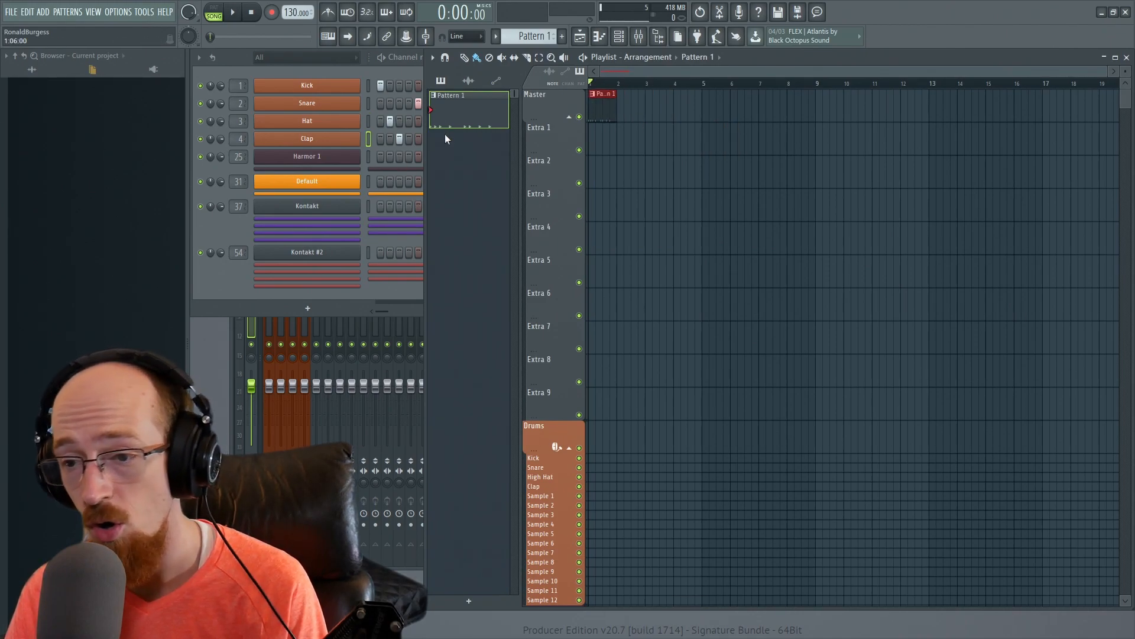
Start a Wave file export from the File menu to reach the Save As dialog.
{"action": "left_click", "coordinate": [11, 12]}
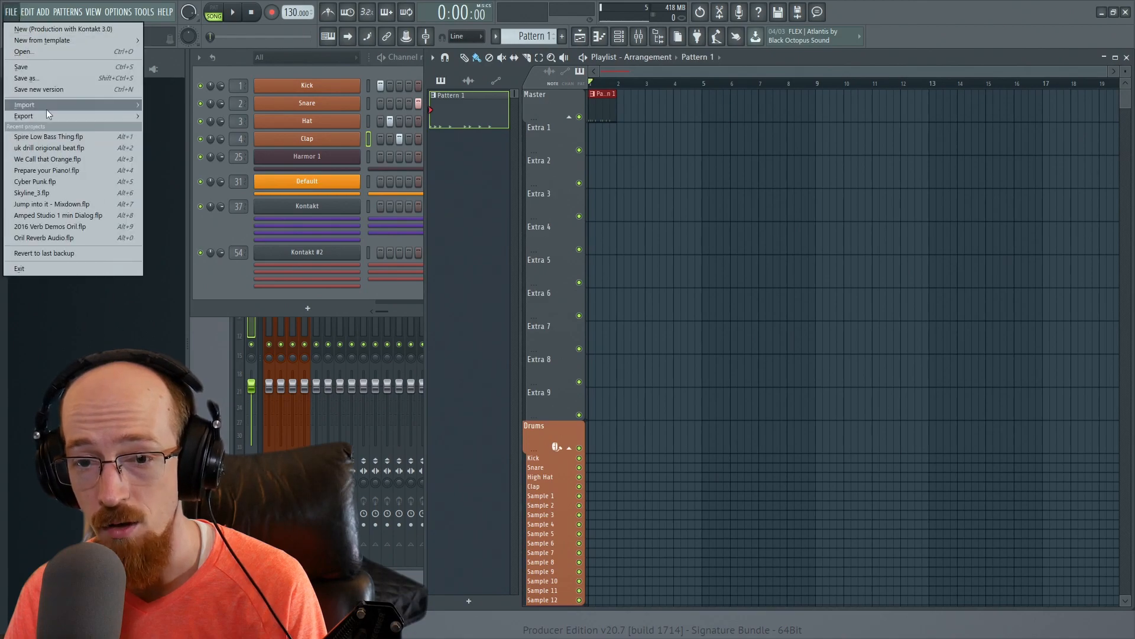
{"action": "left_click", "coordinate": [24, 116]}
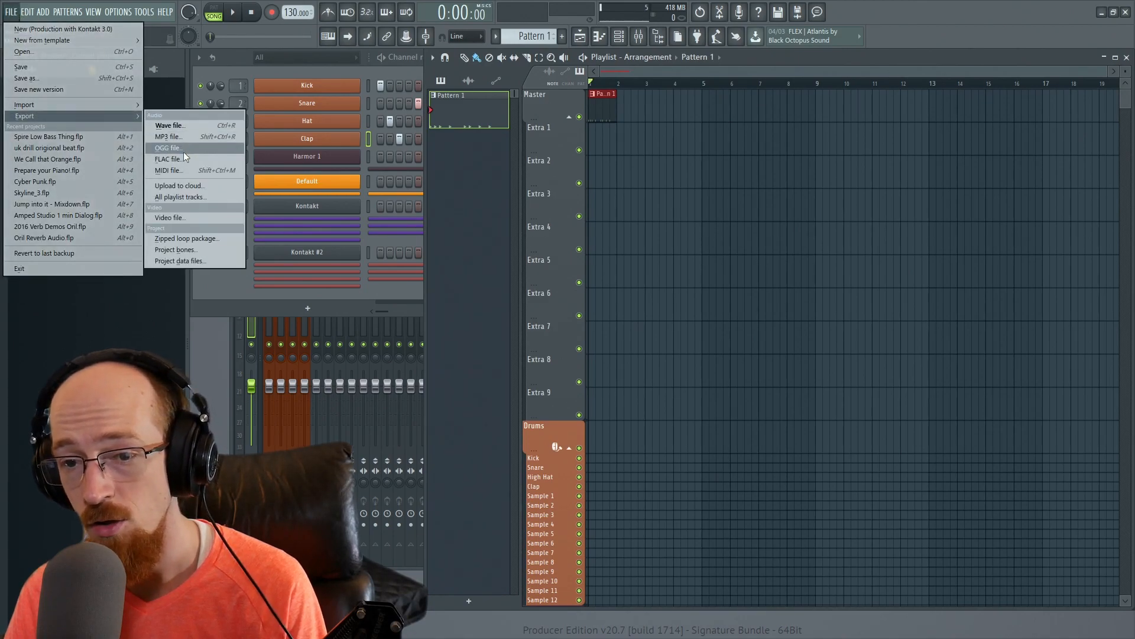
{"action": "left_click", "coordinate": [169, 124]}
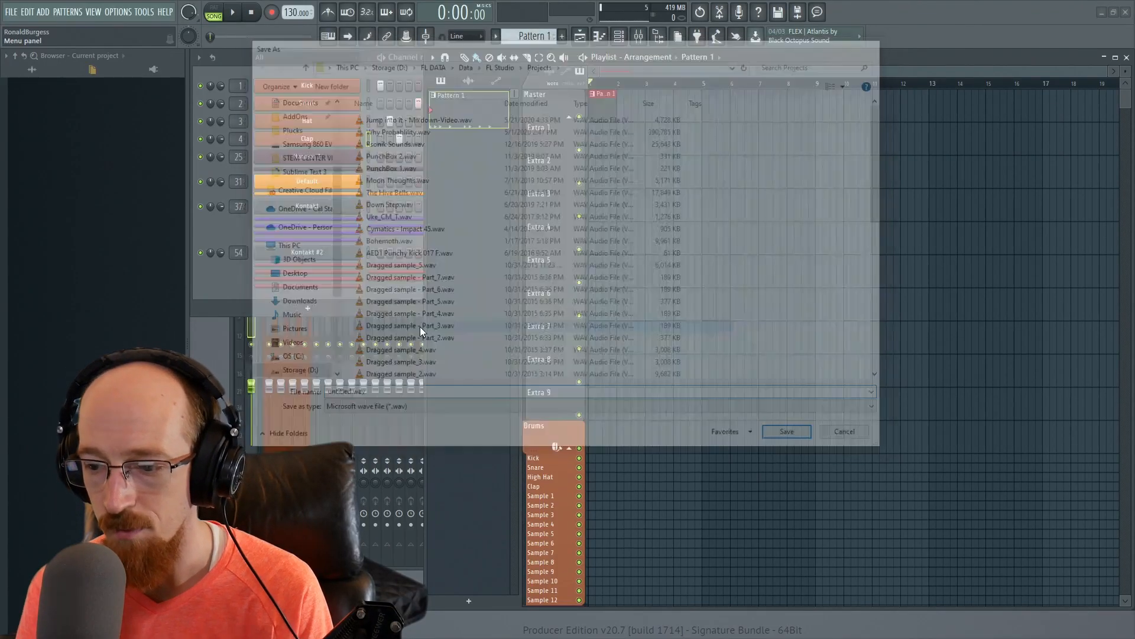
Confirm the save location, set WAV to 16Bit int and add a 320 kbps MP3 output.
{"action": "left_click", "coordinate": [786, 431]}
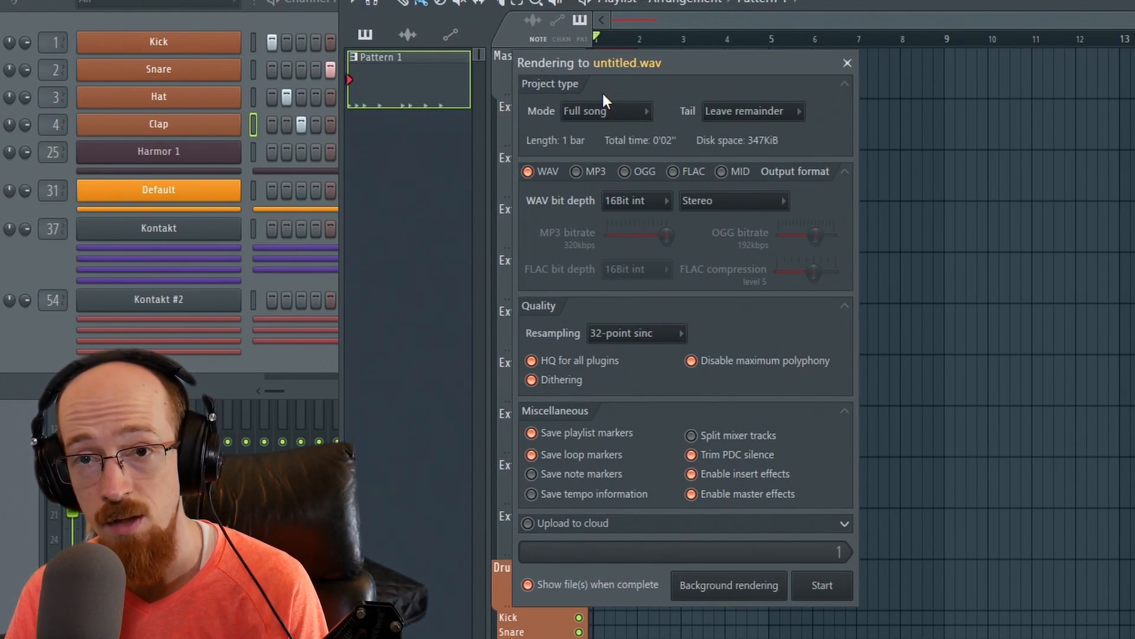
{"action": "mouse_move", "coordinate": [592, 137]}
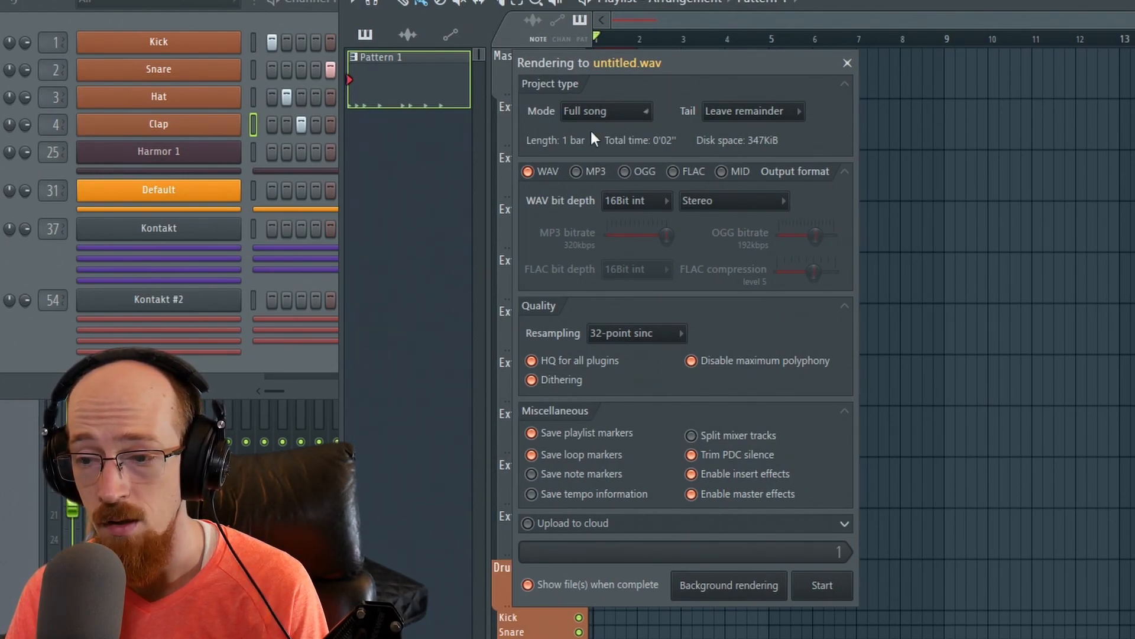
{"action": "mouse_move", "coordinate": [630, 272]}
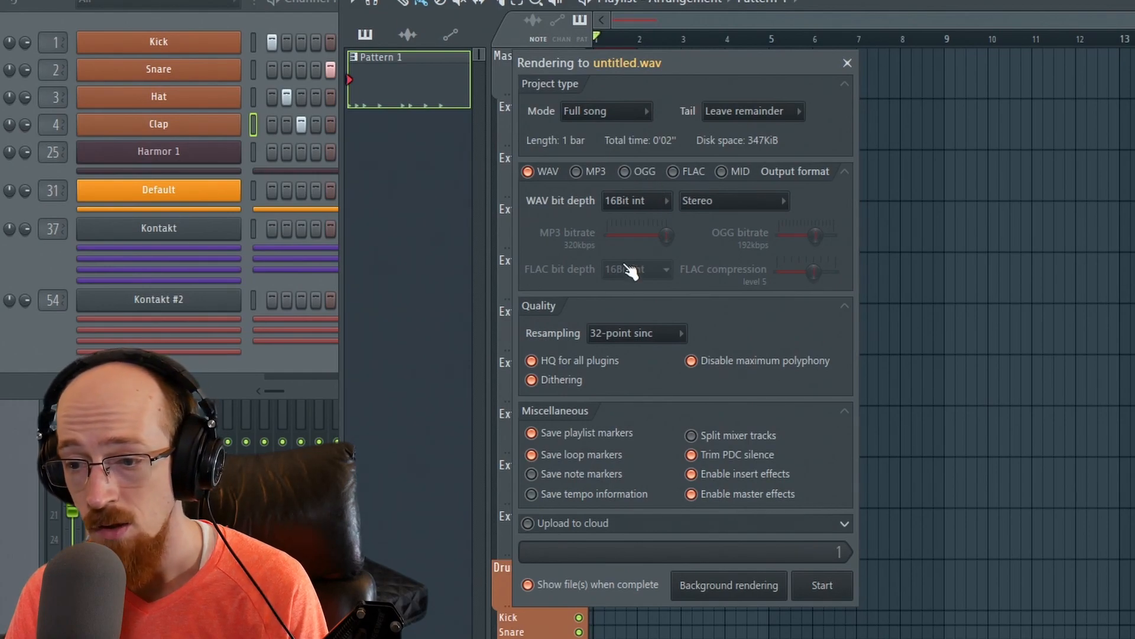
{"action": "mouse_move", "coordinate": [632, 211]}
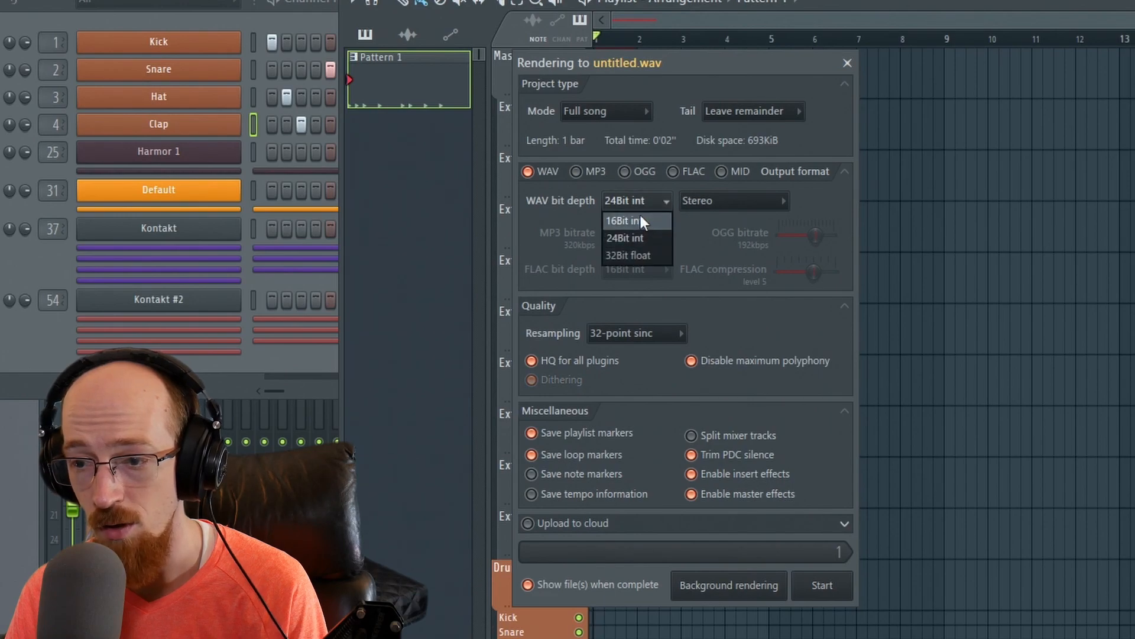
{"action": "left_click", "coordinate": [625, 220]}
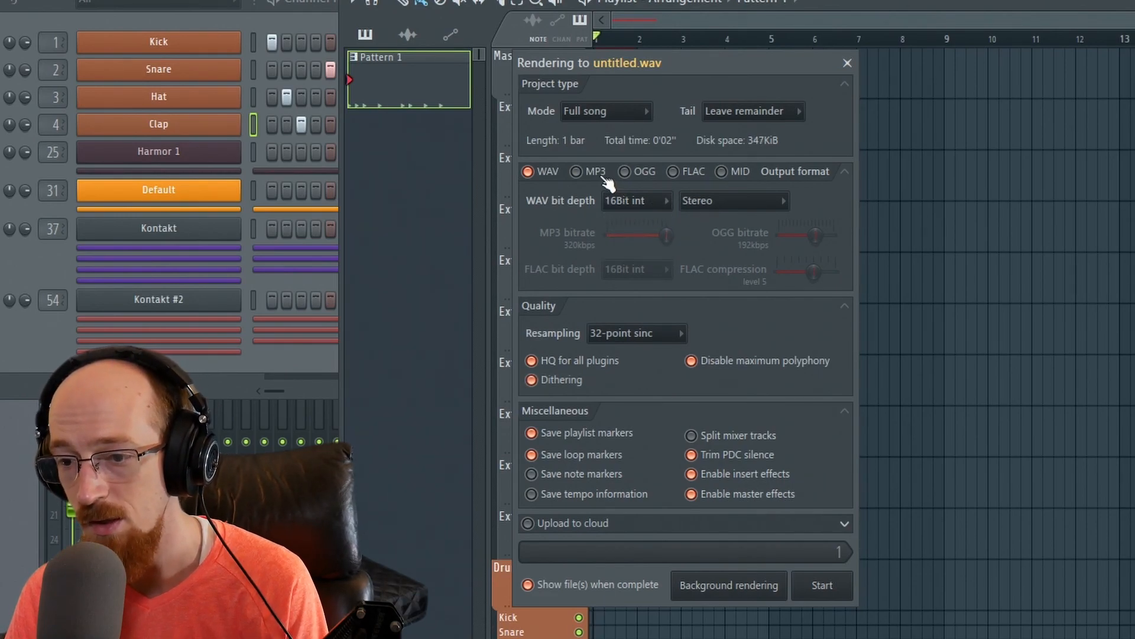
{"action": "left_click", "coordinate": [576, 171]}
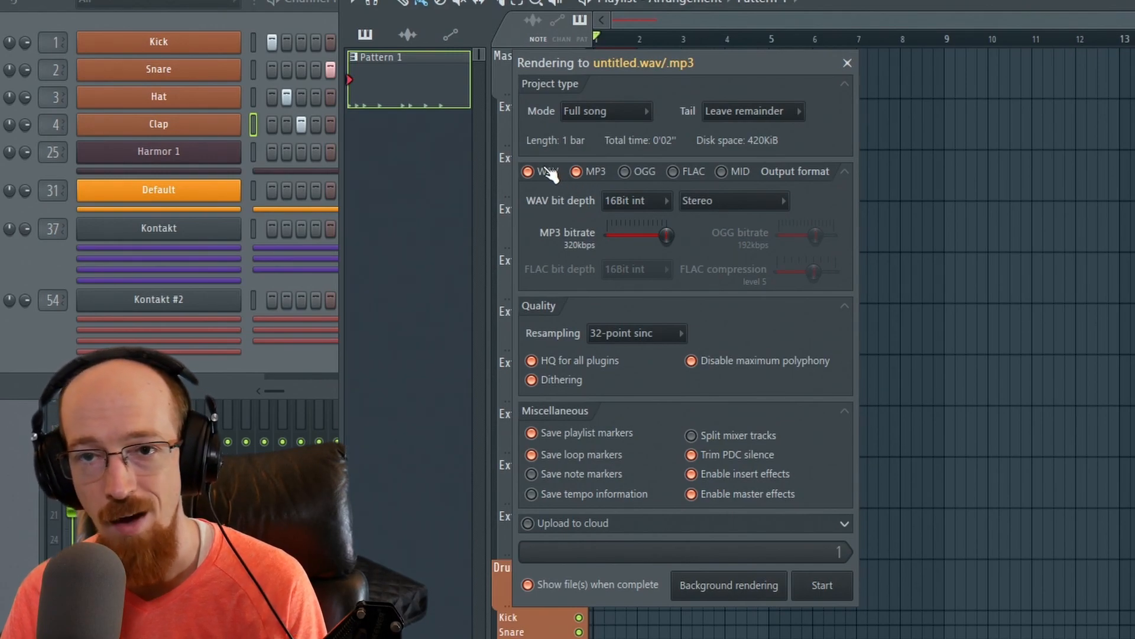
{"action": "mouse_move", "coordinate": [606, 168]}
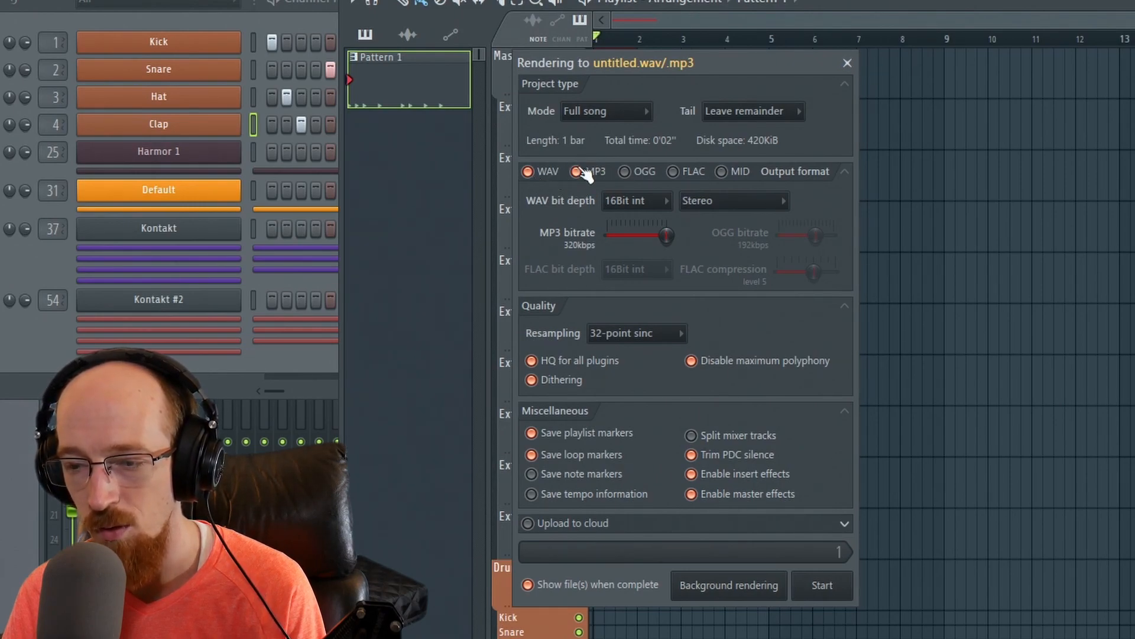
{"action": "left_click", "coordinate": [577, 171]}
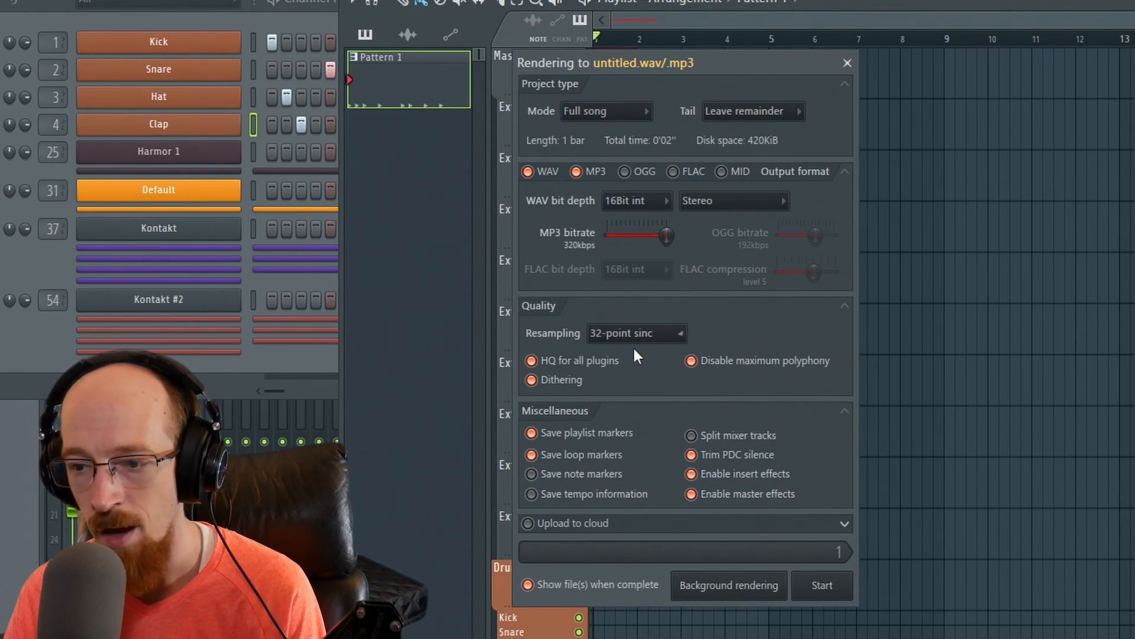
{"action": "mouse_move", "coordinate": [637, 332]}
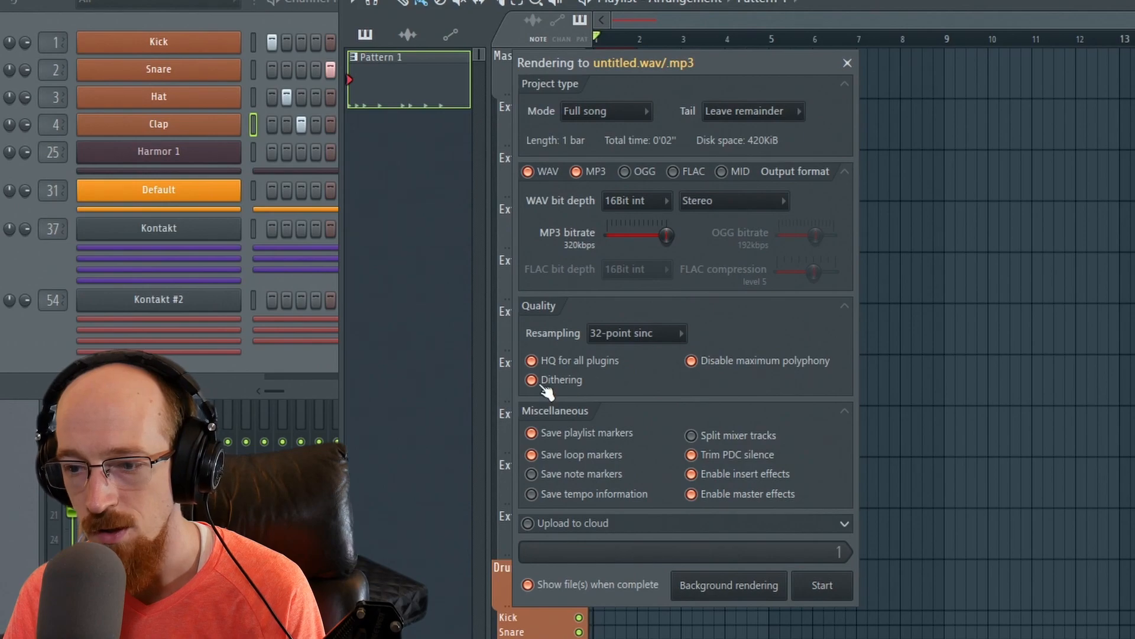
{"action": "mouse_move", "coordinate": [569, 391]}
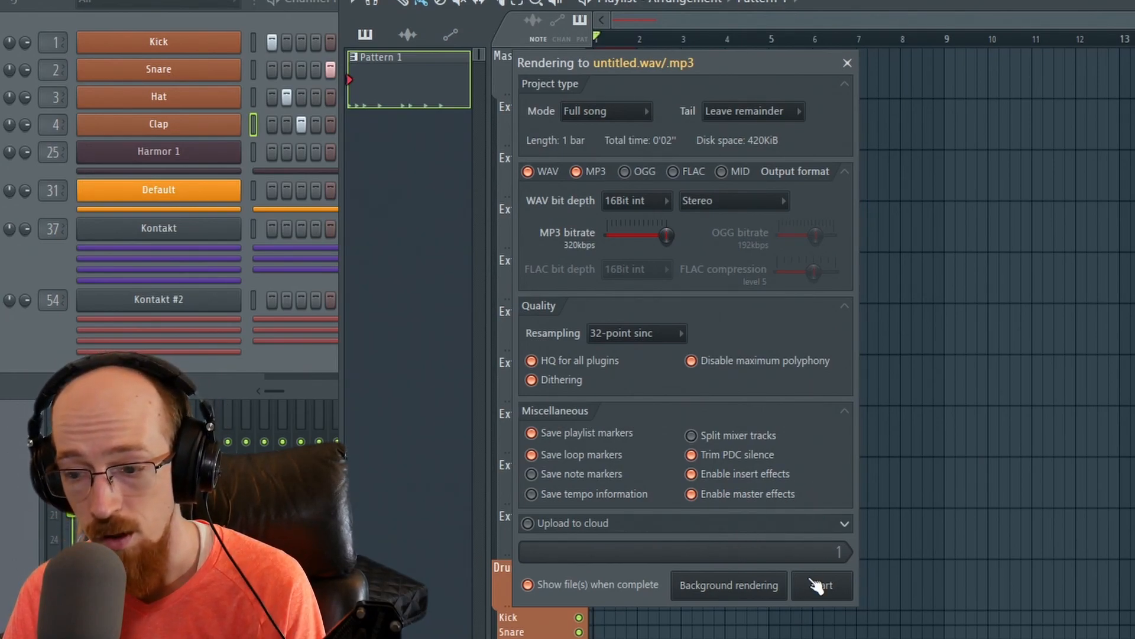
{"action": "mouse_move", "coordinate": [665, 83]}
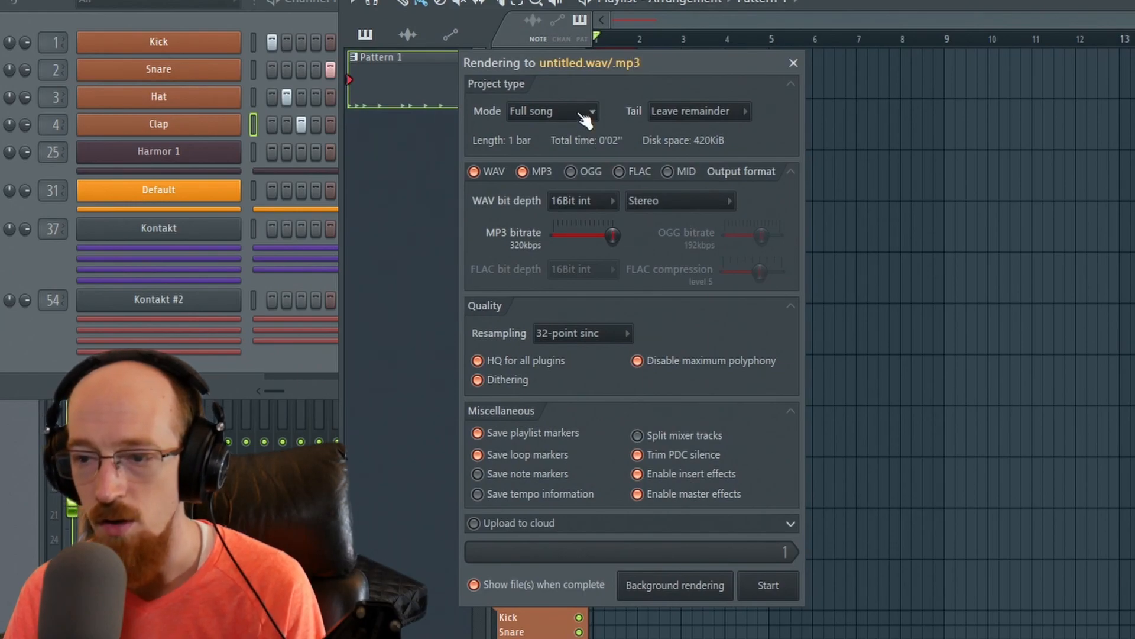
{"action": "mouse_move", "coordinate": [580, 263]}
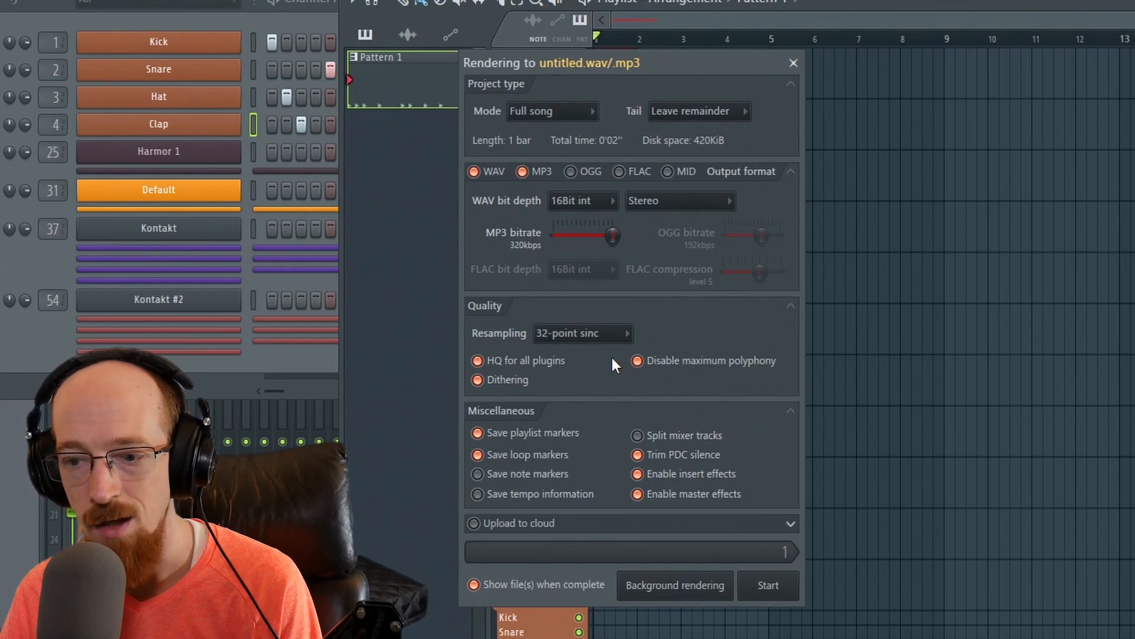
{"action": "mouse_move", "coordinate": [587, 371]}
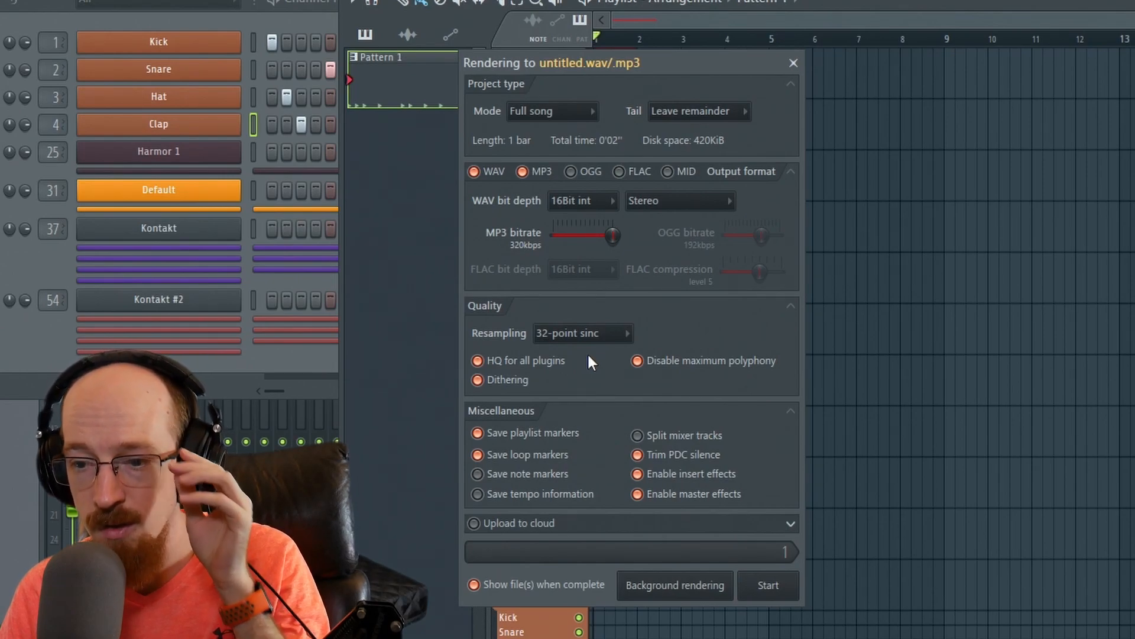
{"action": "mouse_move", "coordinate": [573, 365]}
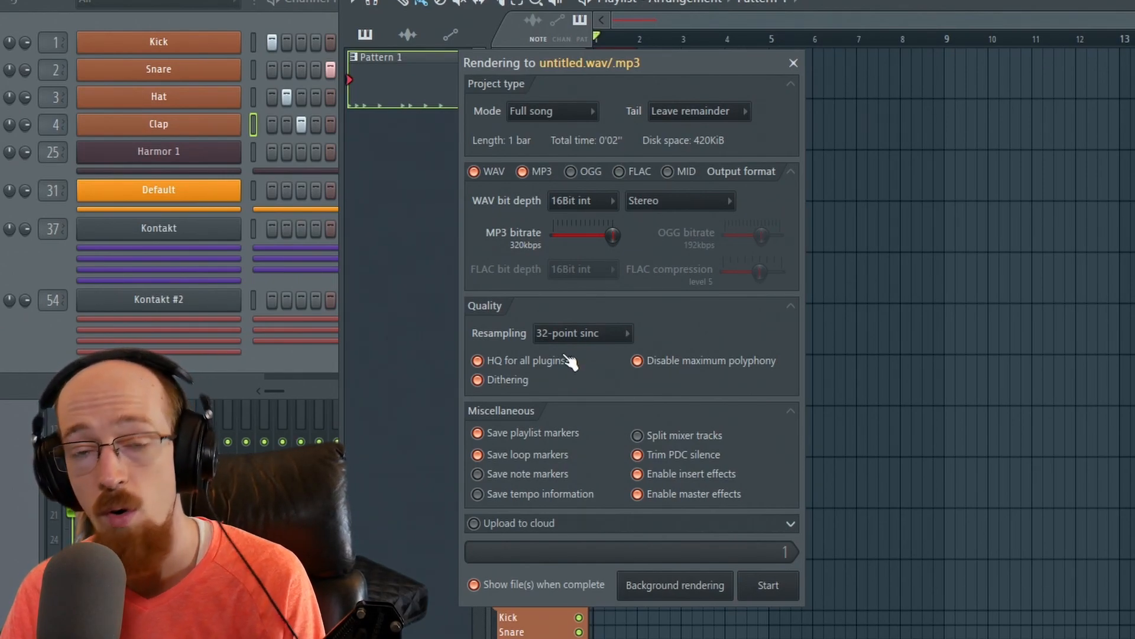
{"action": "mouse_move", "coordinate": [517, 382]}
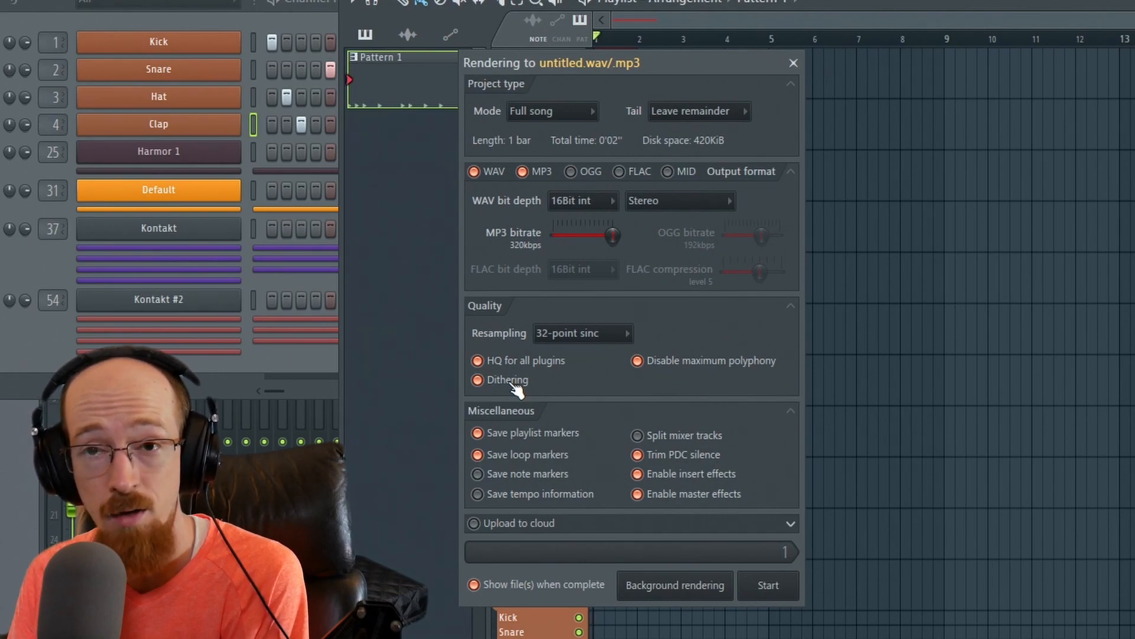
{"action": "mouse_move", "coordinate": [511, 388]}
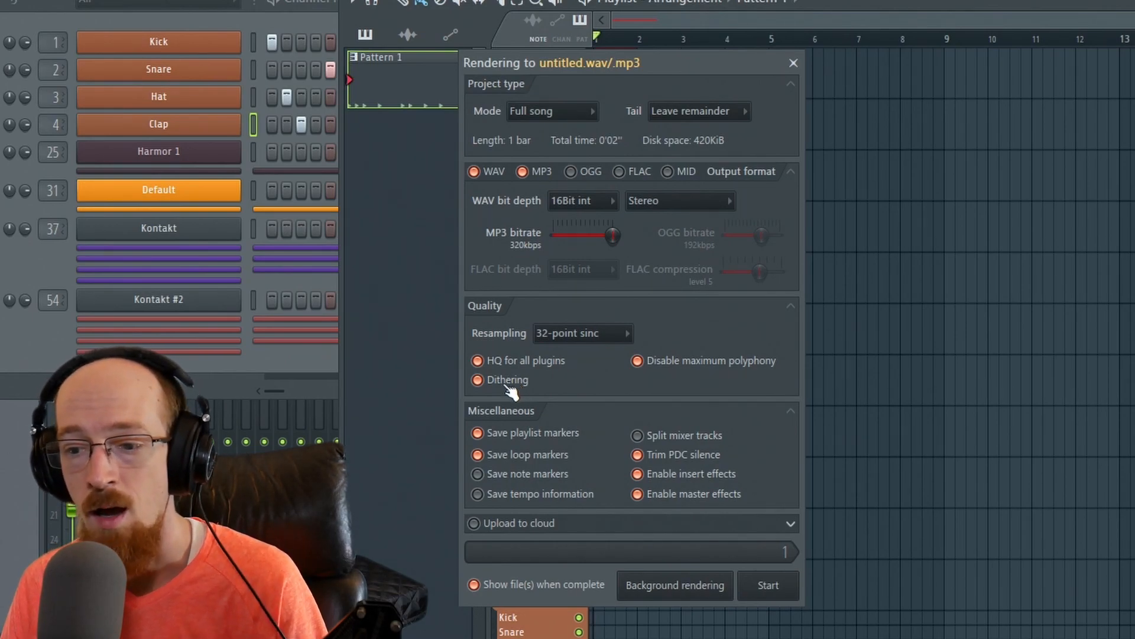
{"action": "mouse_move", "coordinate": [518, 398]}
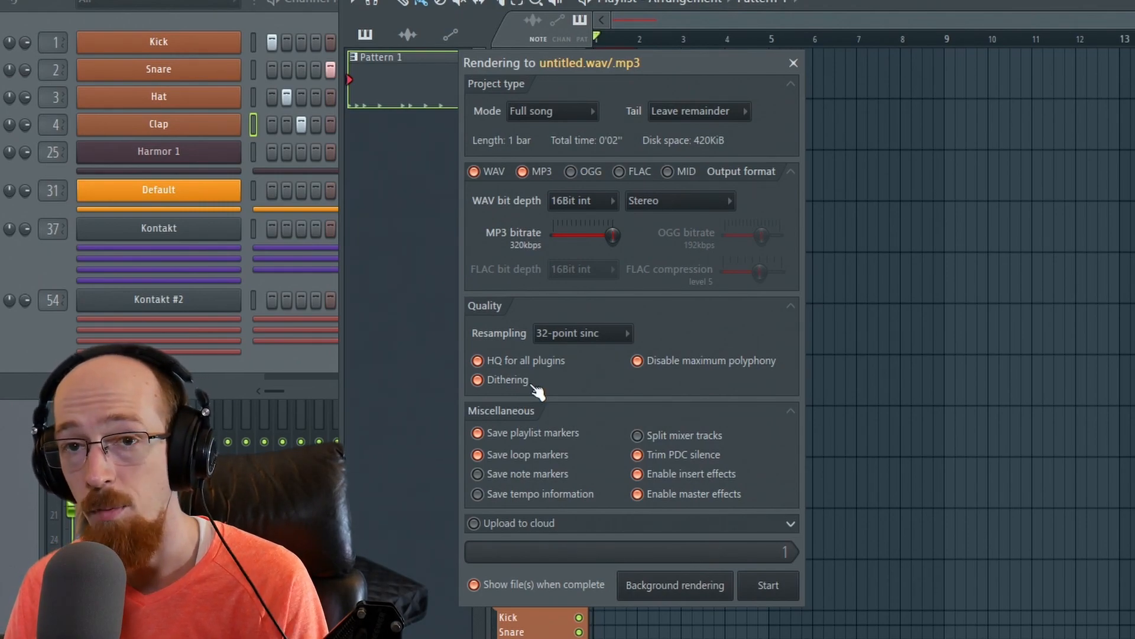
{"action": "mouse_move", "coordinate": [518, 397]}
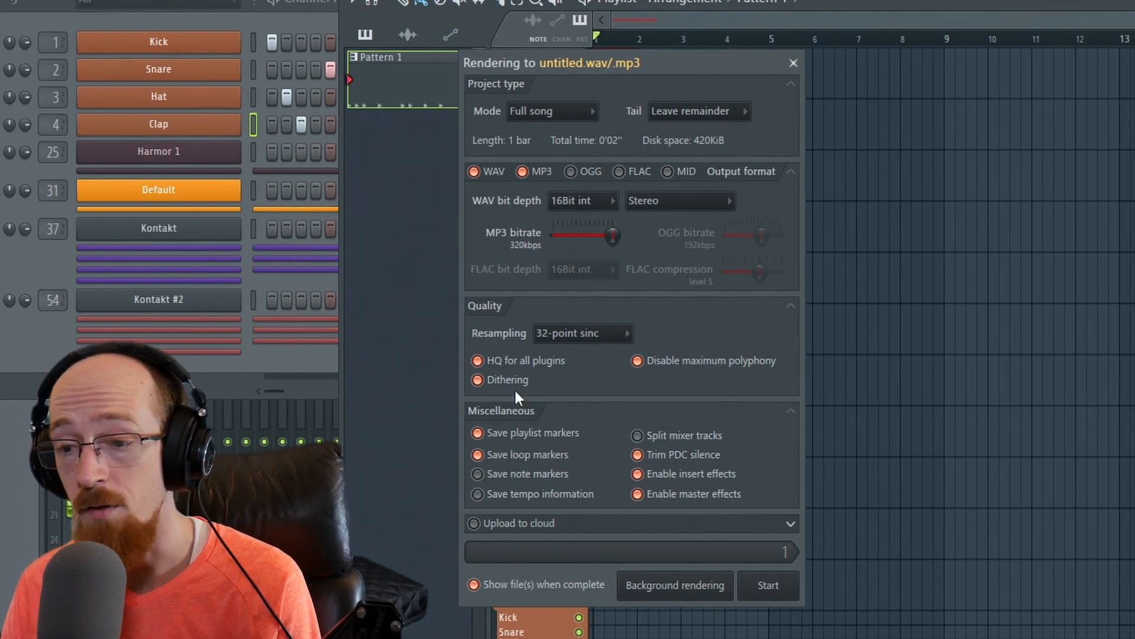
{"action": "mouse_move", "coordinate": [550, 389]}
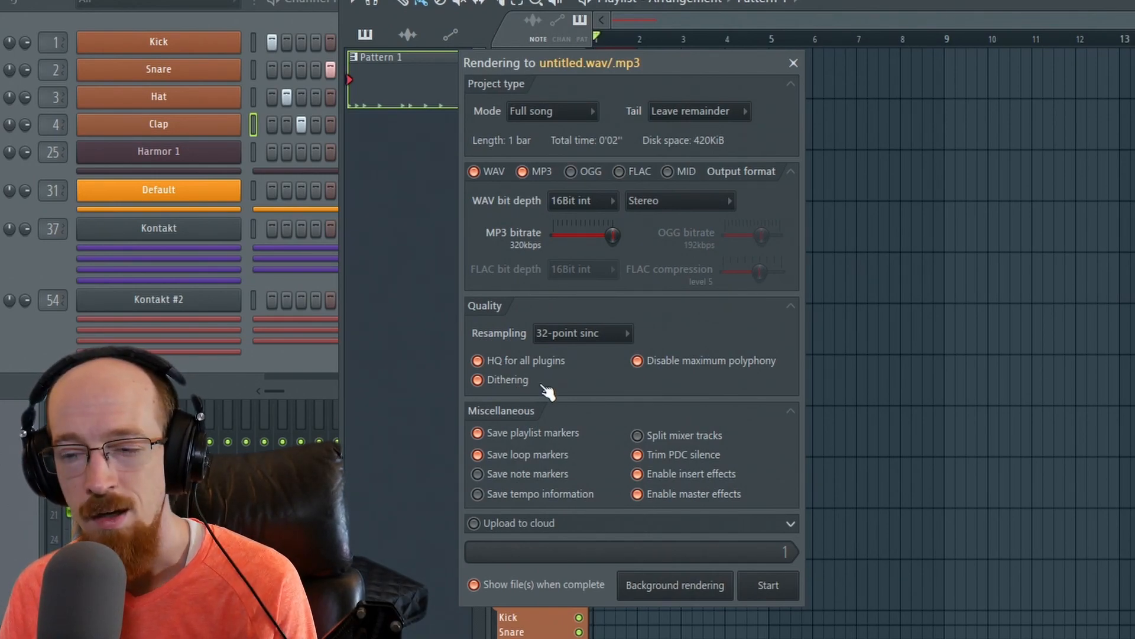
{"action": "mouse_move", "coordinate": [532, 389]}
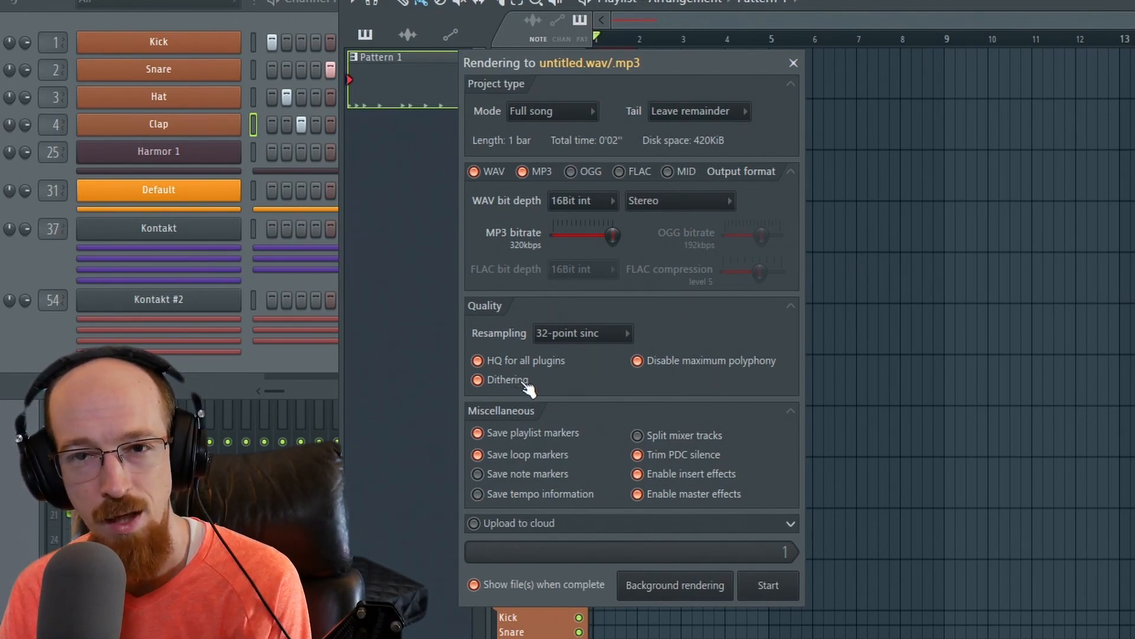
{"action": "mouse_move", "coordinate": [560, 310]}
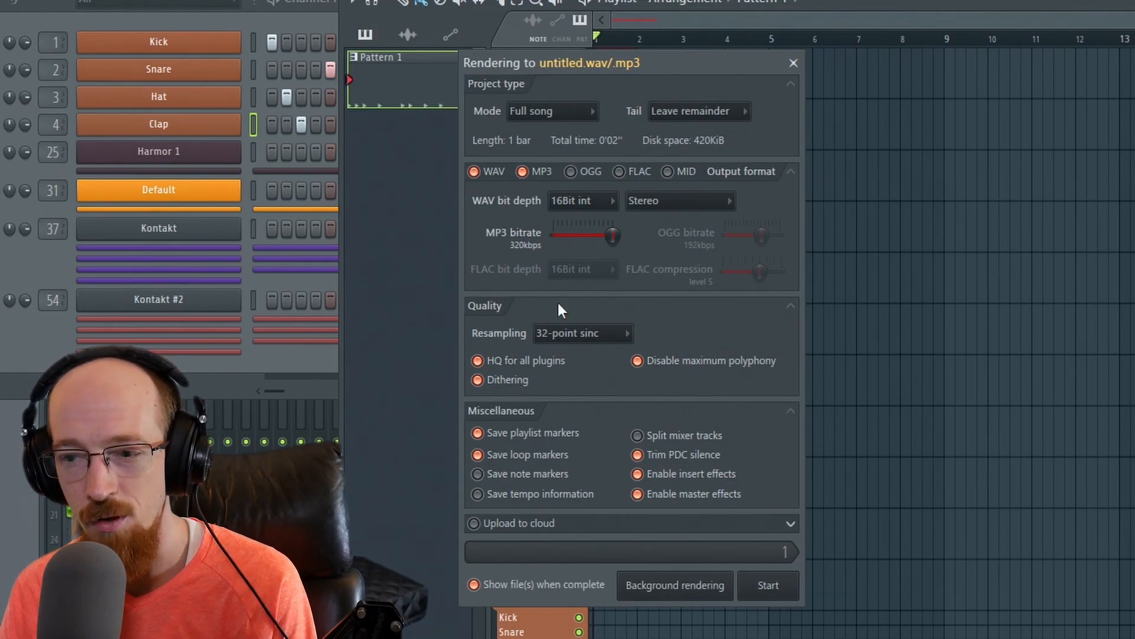
{"action": "mouse_move", "coordinate": [553, 395]}
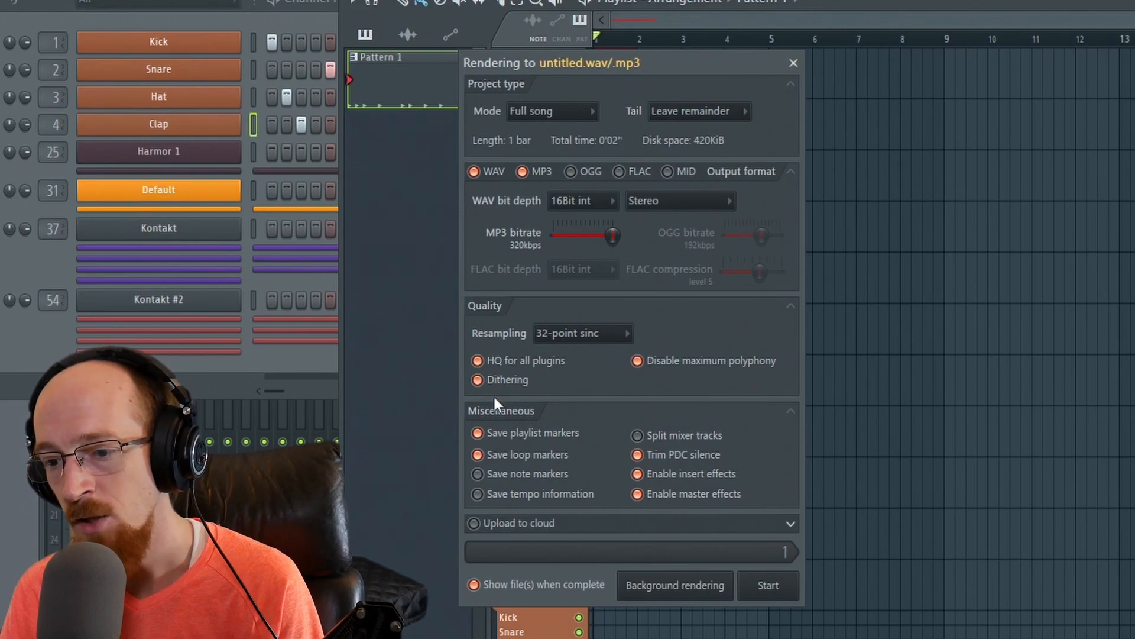
{"action": "mouse_move", "coordinate": [511, 400]}
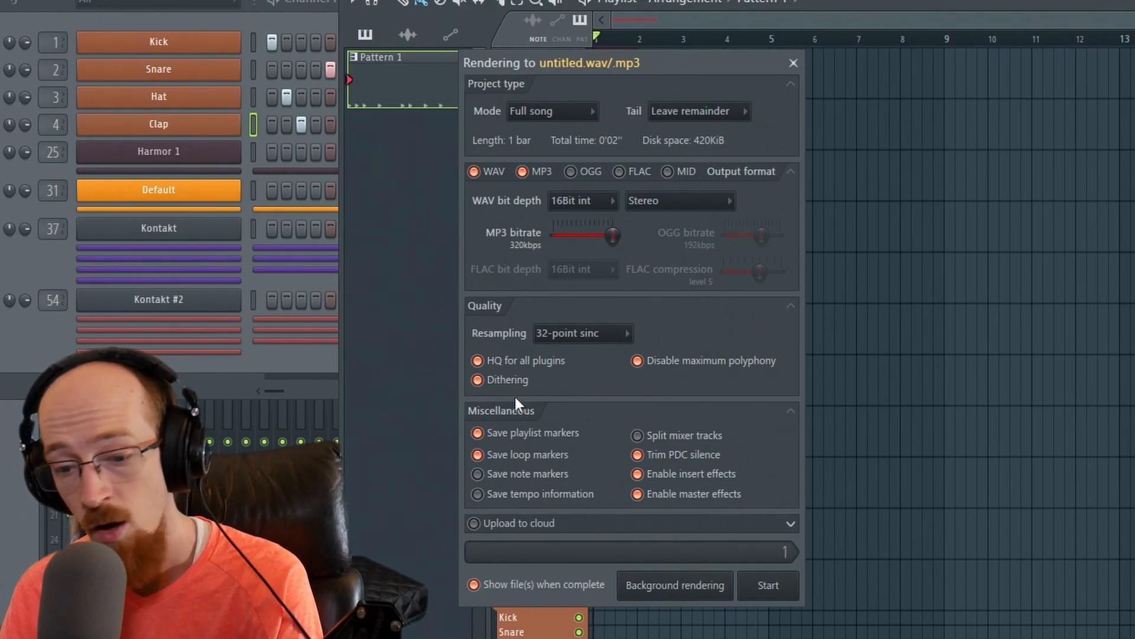
{"action": "mouse_move", "coordinate": [539, 391]}
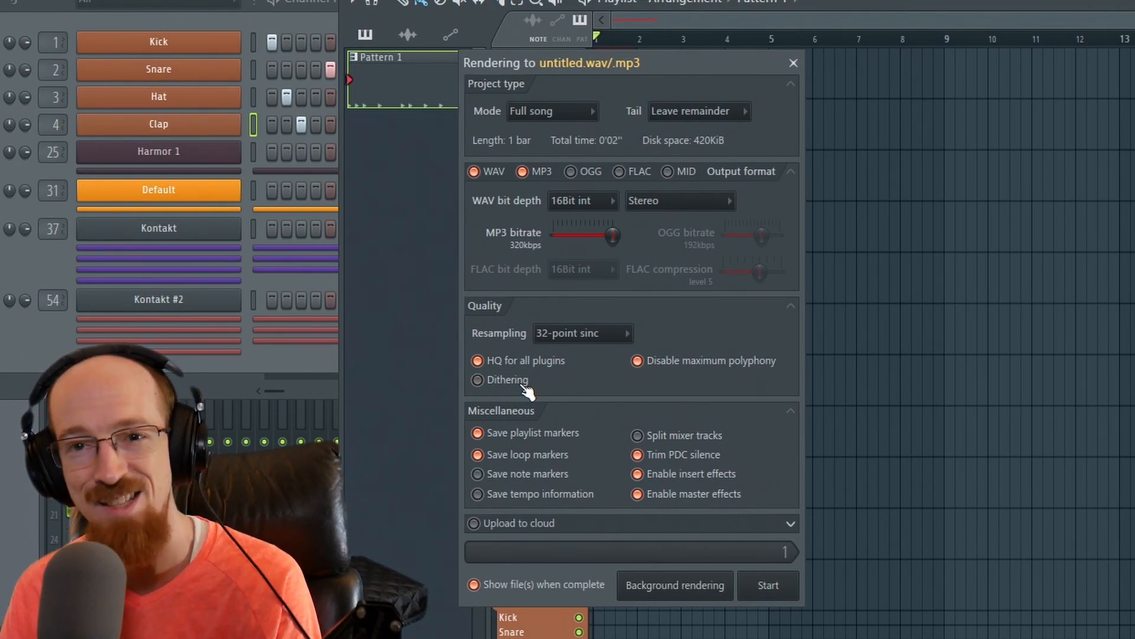
Re-enable Dithering in the Quality section of the Render dialog.
{"action": "left_click", "coordinate": [477, 380]}
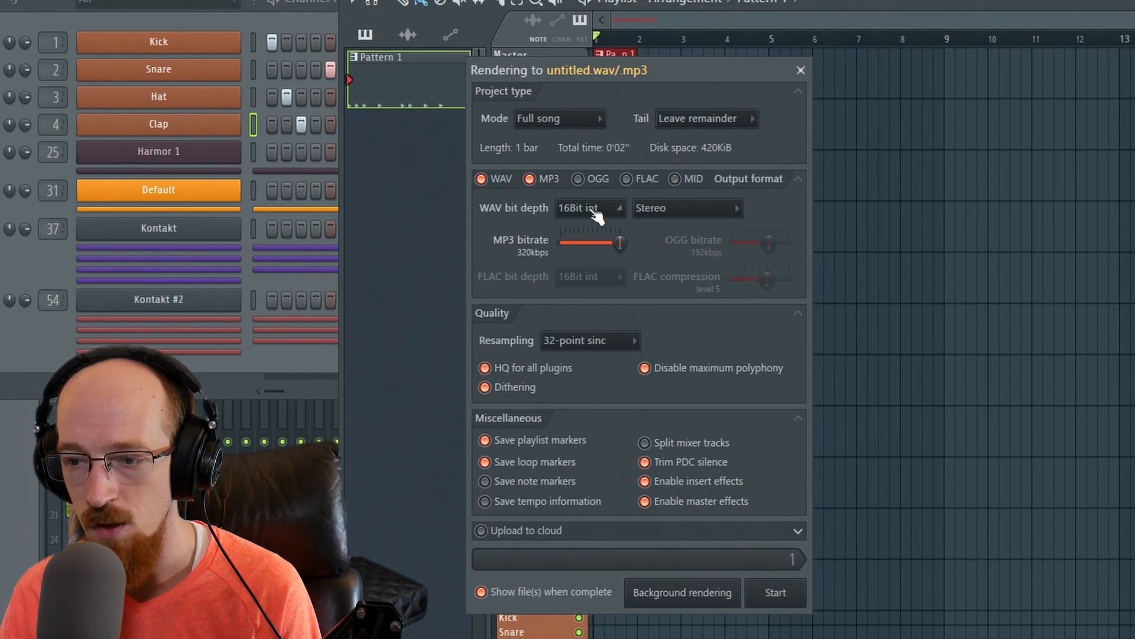
Toggle the WAV bit depth between 16Bit int and 24Bit int, landing on 24-bit.
{"action": "left_click", "coordinate": [589, 209]}
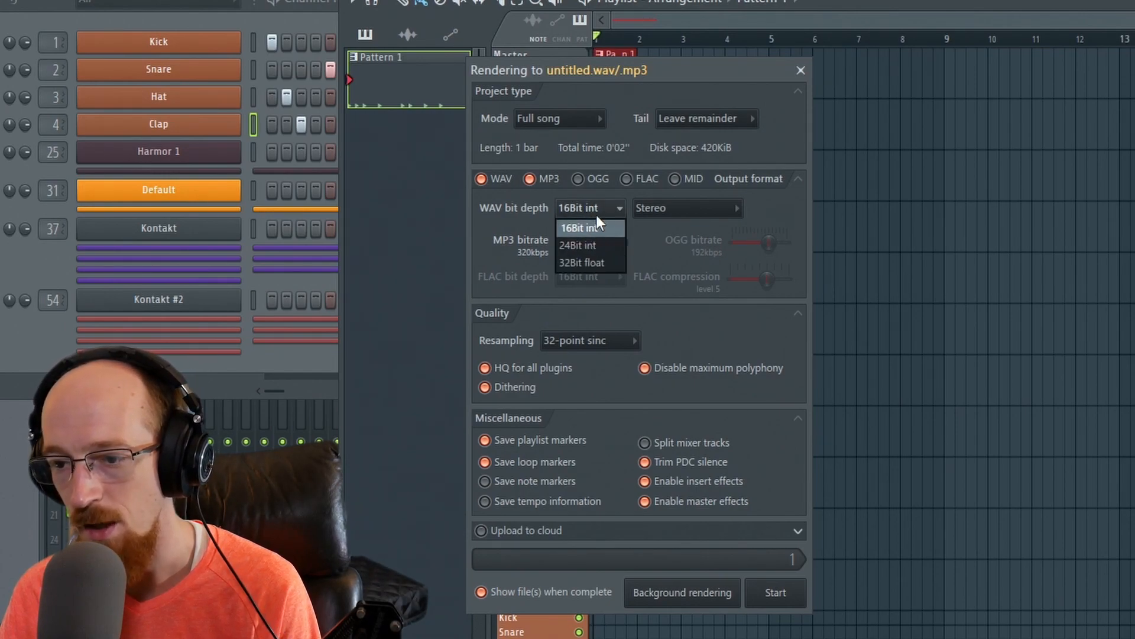
{"action": "left_click", "coordinate": [579, 227]}
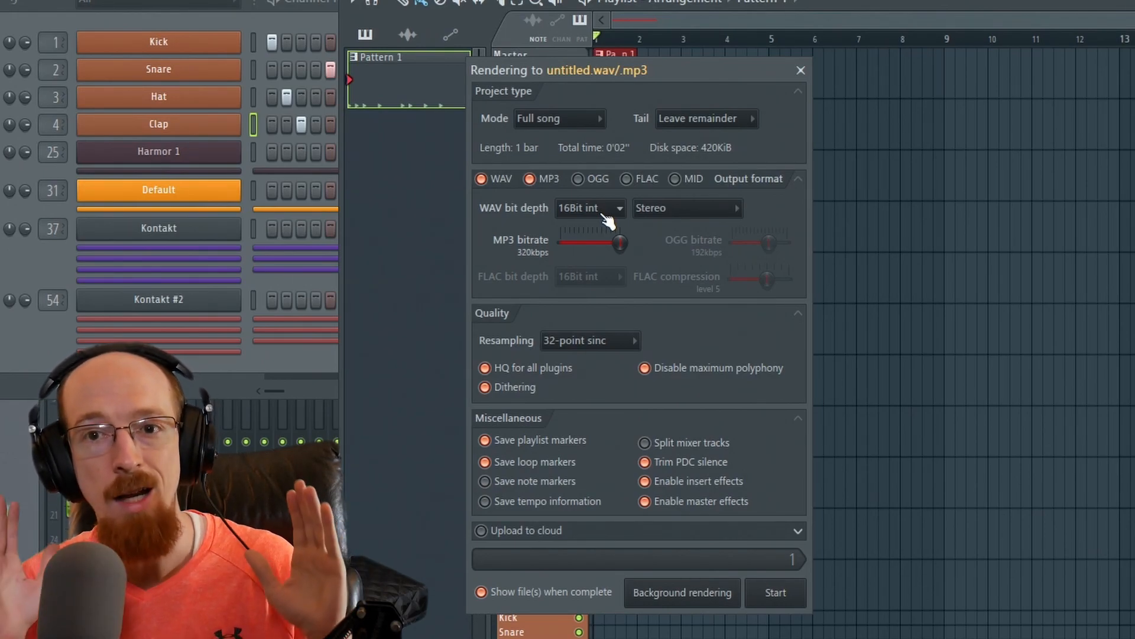
{"action": "left_click", "coordinate": [589, 208]}
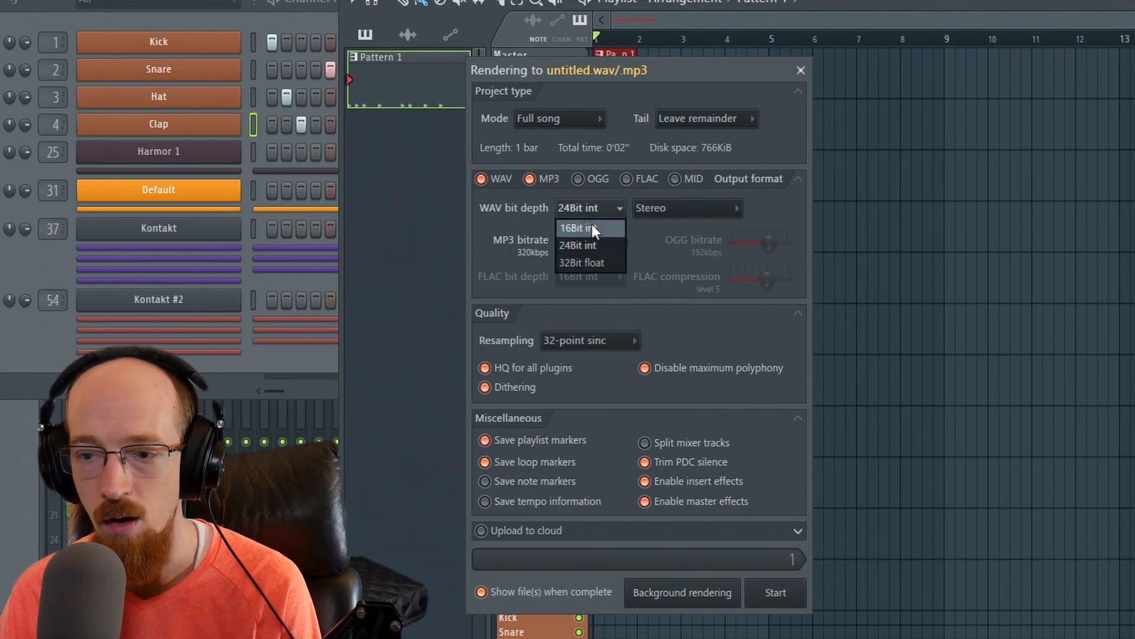
{"action": "left_click", "coordinate": [577, 227]}
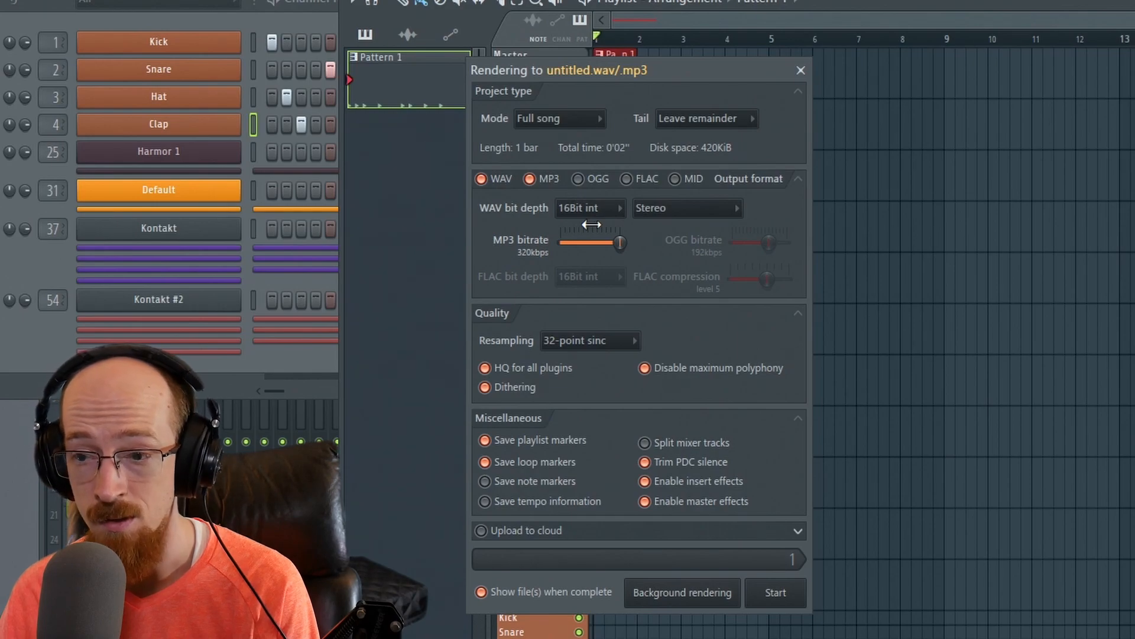
{"action": "left_click", "coordinate": [590, 209]}
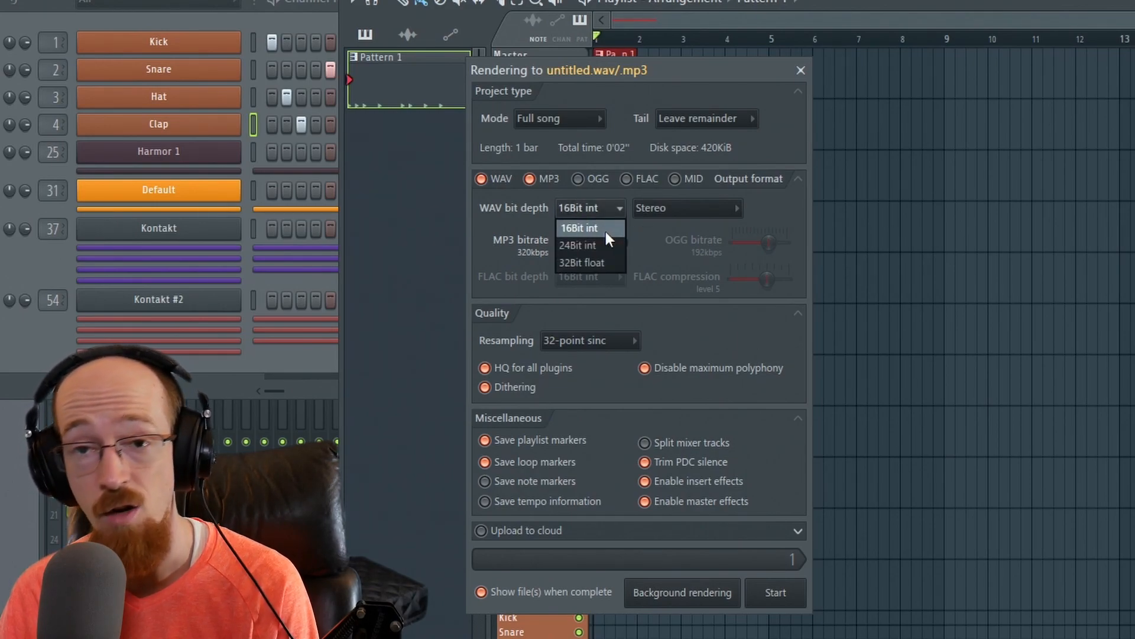
{"action": "left_click", "coordinate": [577, 244]}
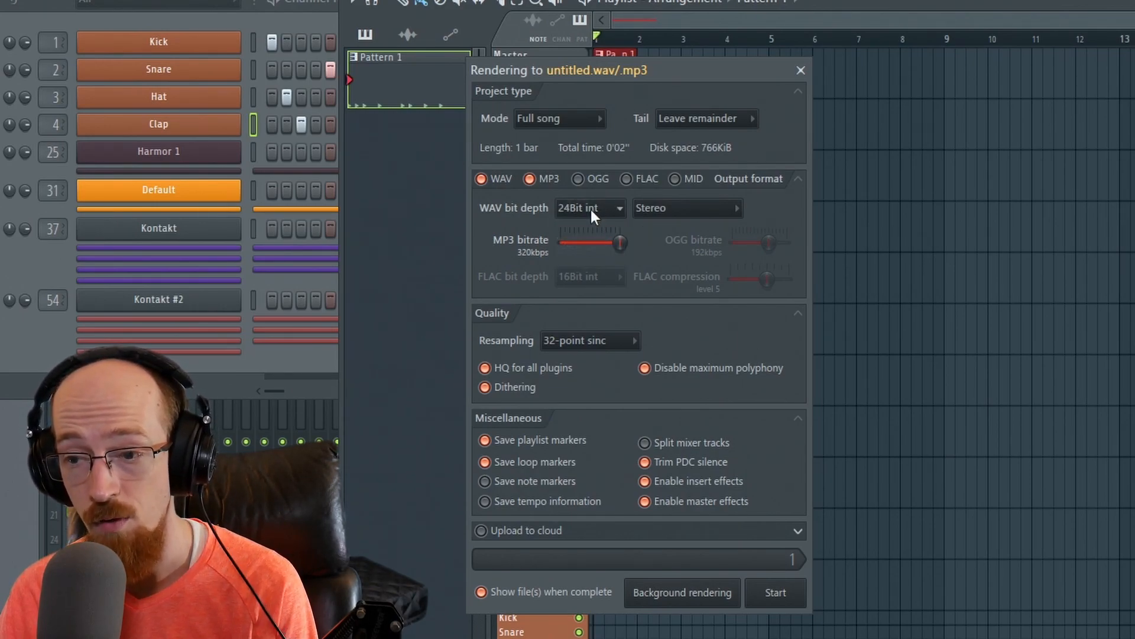
{"action": "left_click", "coordinate": [588, 209]}
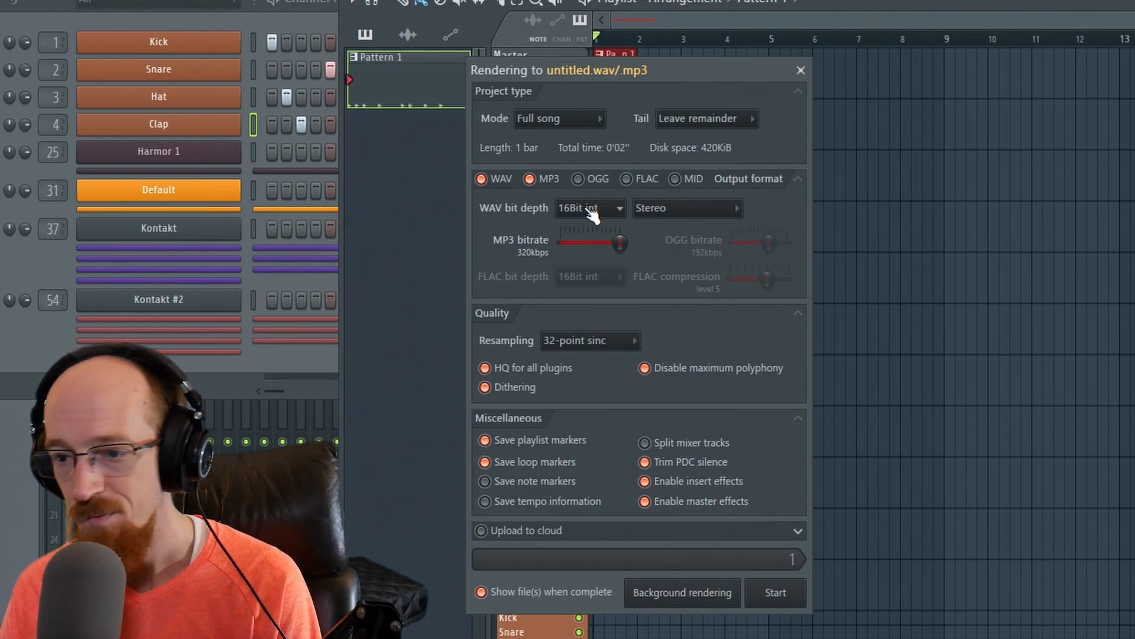
{"action": "left_click", "coordinate": [589, 208]}
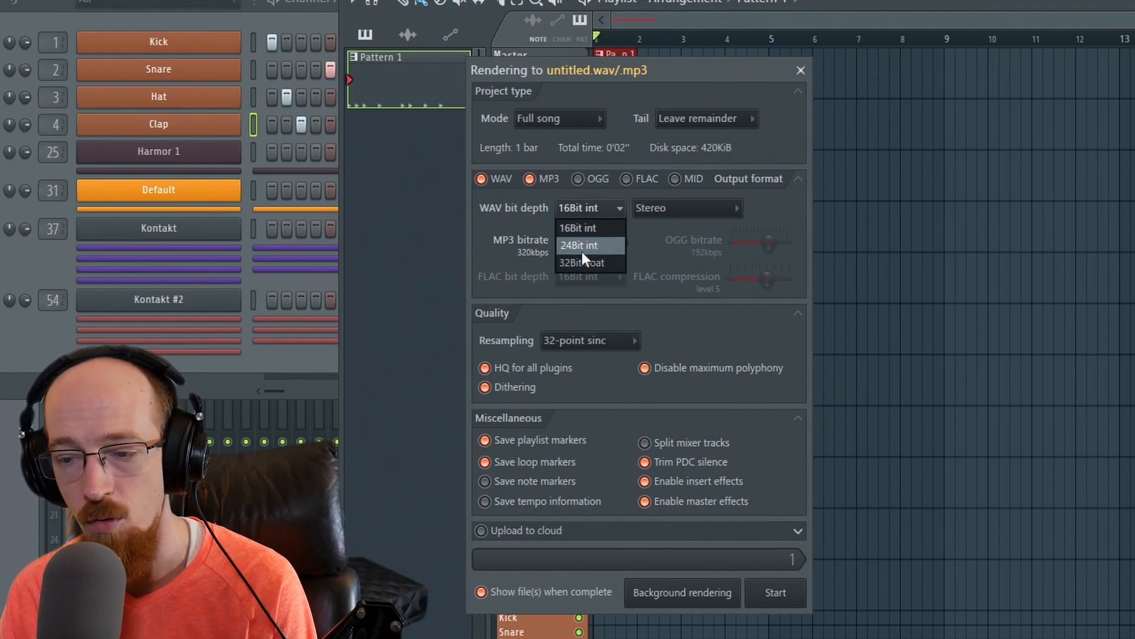
{"action": "mouse_move", "coordinate": [591, 245]}
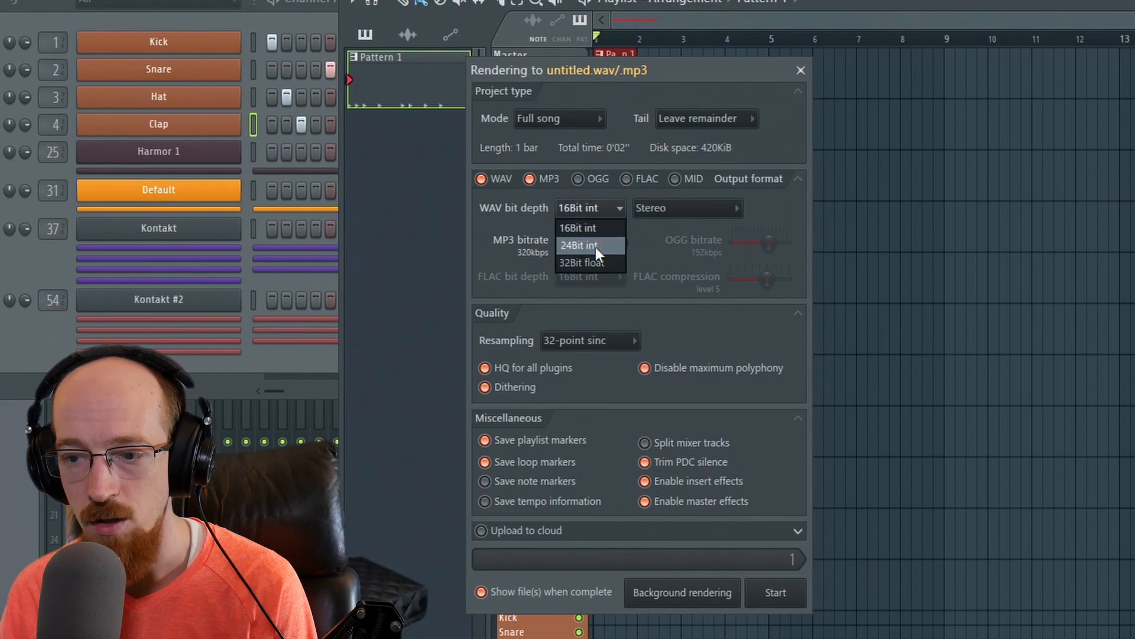
{"action": "left_click", "coordinate": [578, 245]}
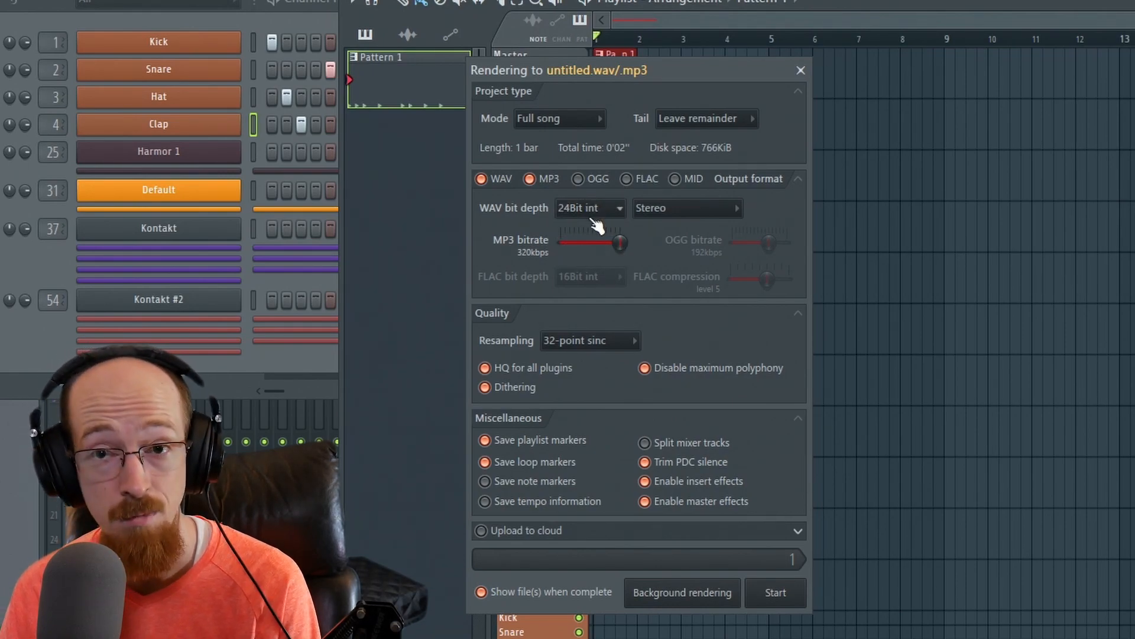
Recheck the WAV bit depth choices several times, keeping the export at 24Bit int.
{"action": "left_click", "coordinate": [589, 208]}
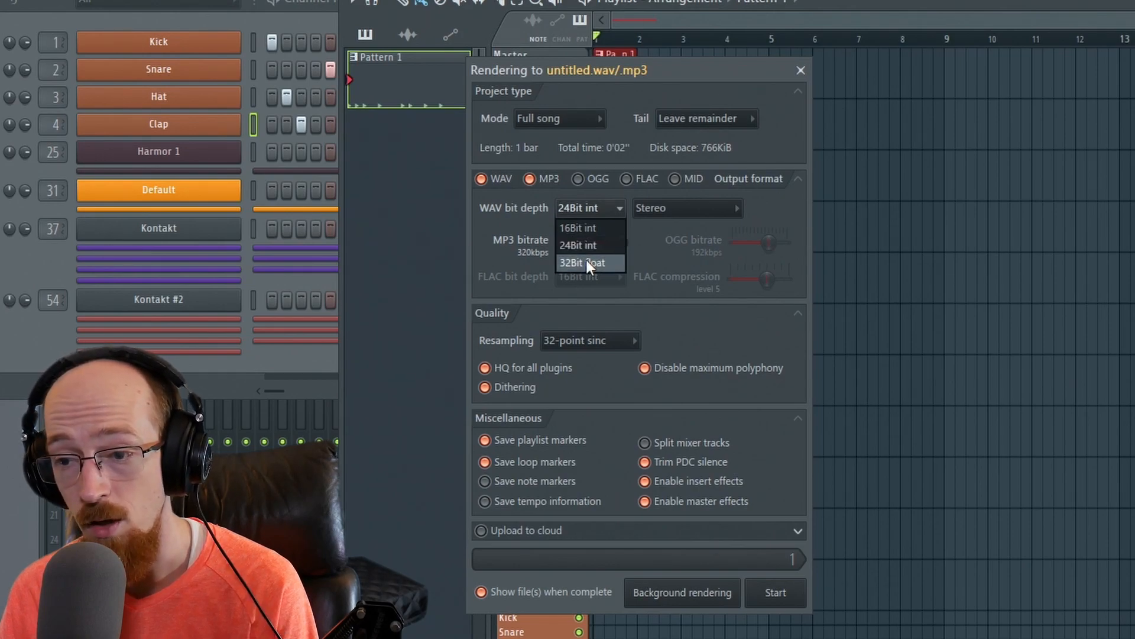
{"action": "mouse_move", "coordinate": [579, 245]}
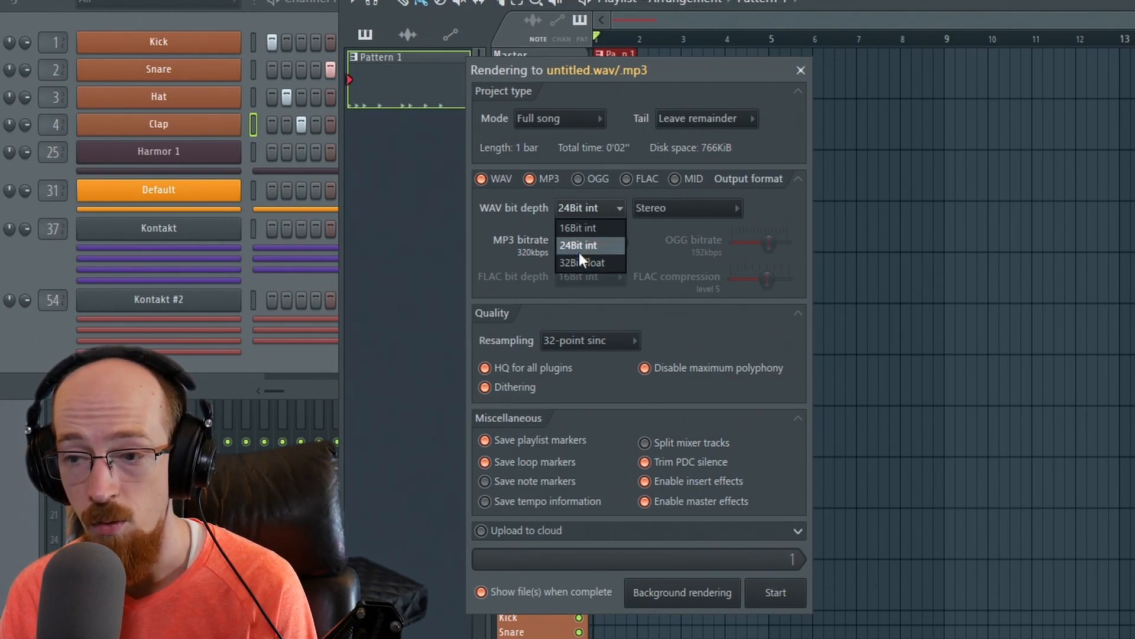
{"action": "left_click", "coordinate": [579, 245]}
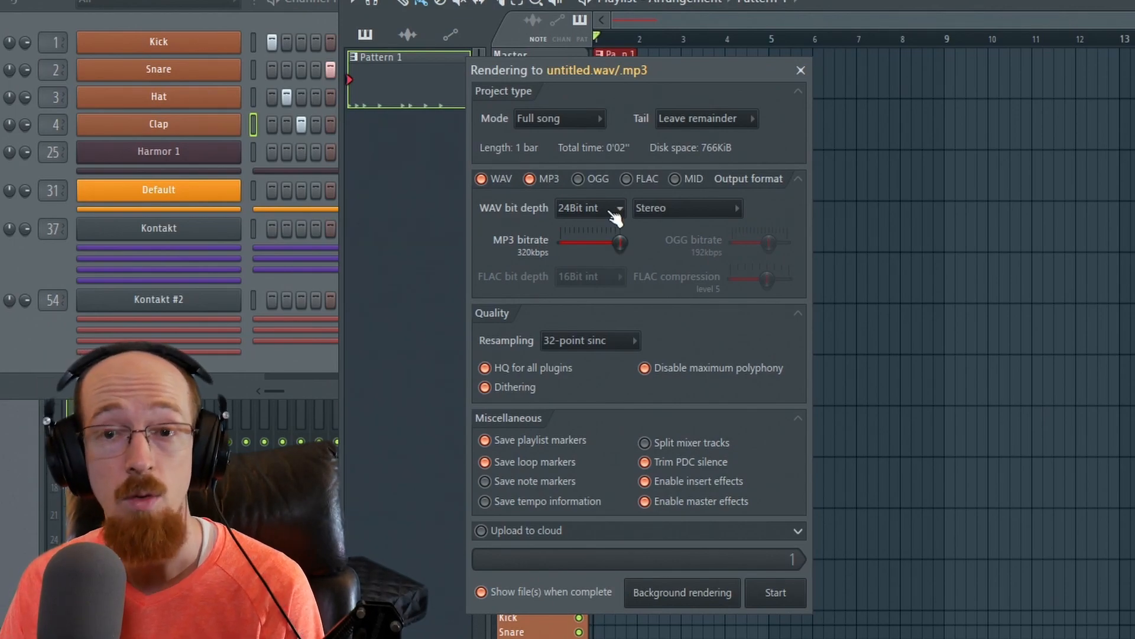
{"action": "left_click", "coordinate": [587, 208]}
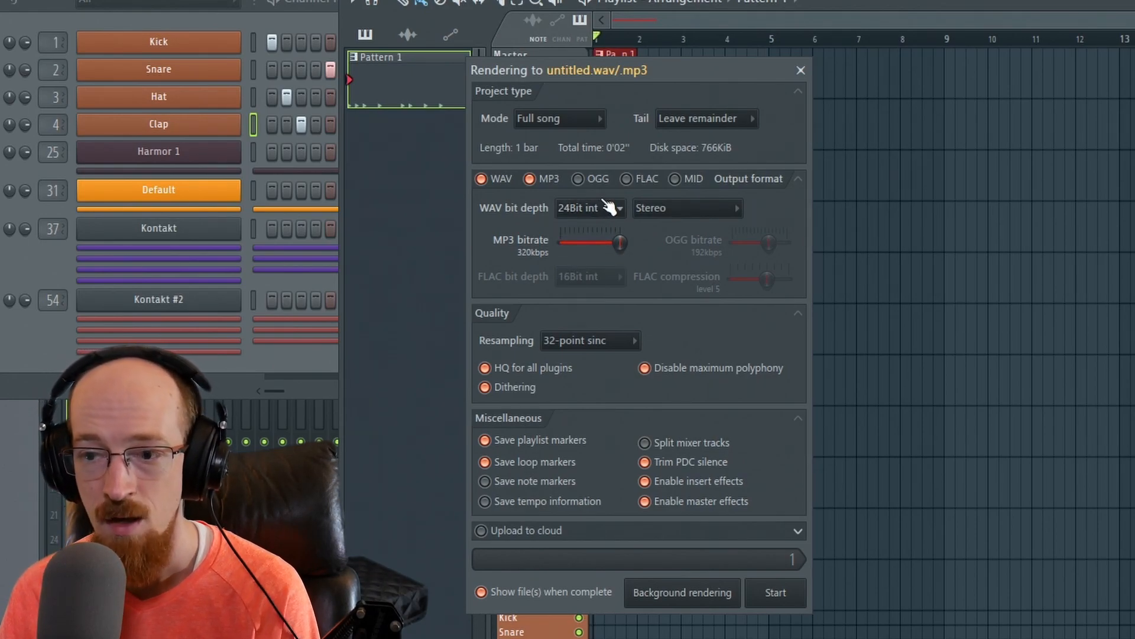
{"action": "left_click", "coordinate": [589, 208]}
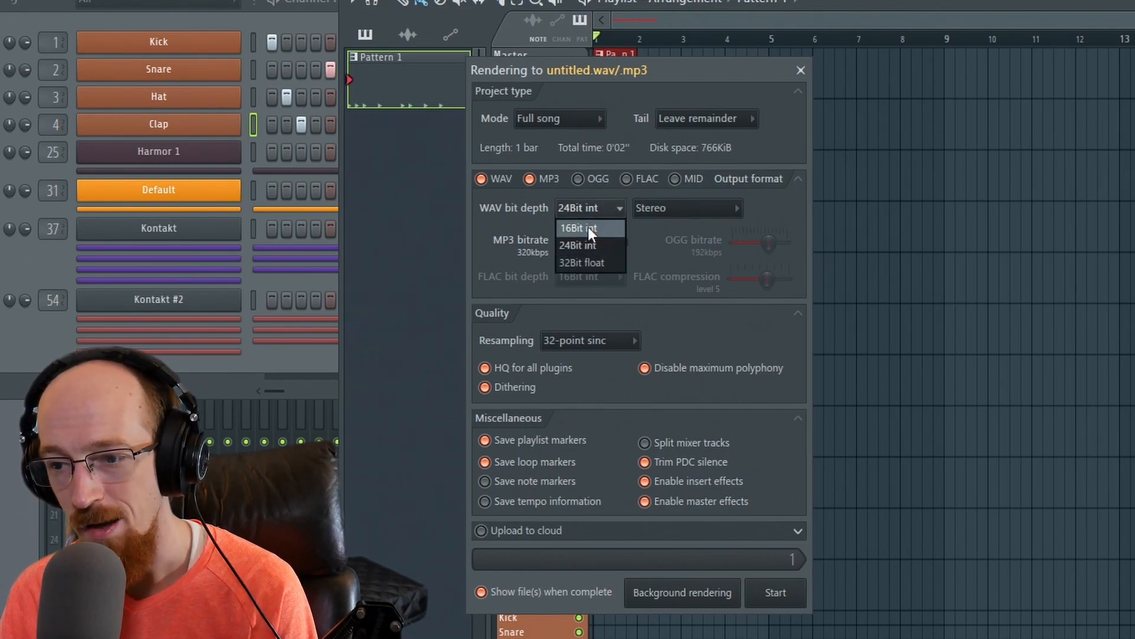
{"action": "mouse_move", "coordinate": [583, 245]}
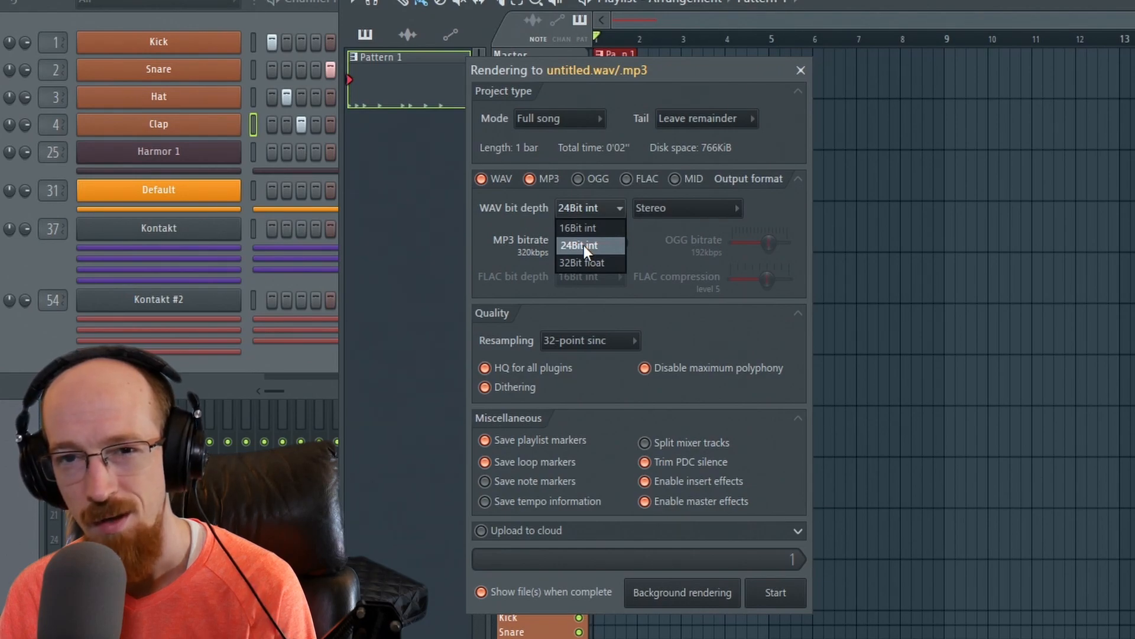
{"action": "left_click", "coordinate": [580, 245]}
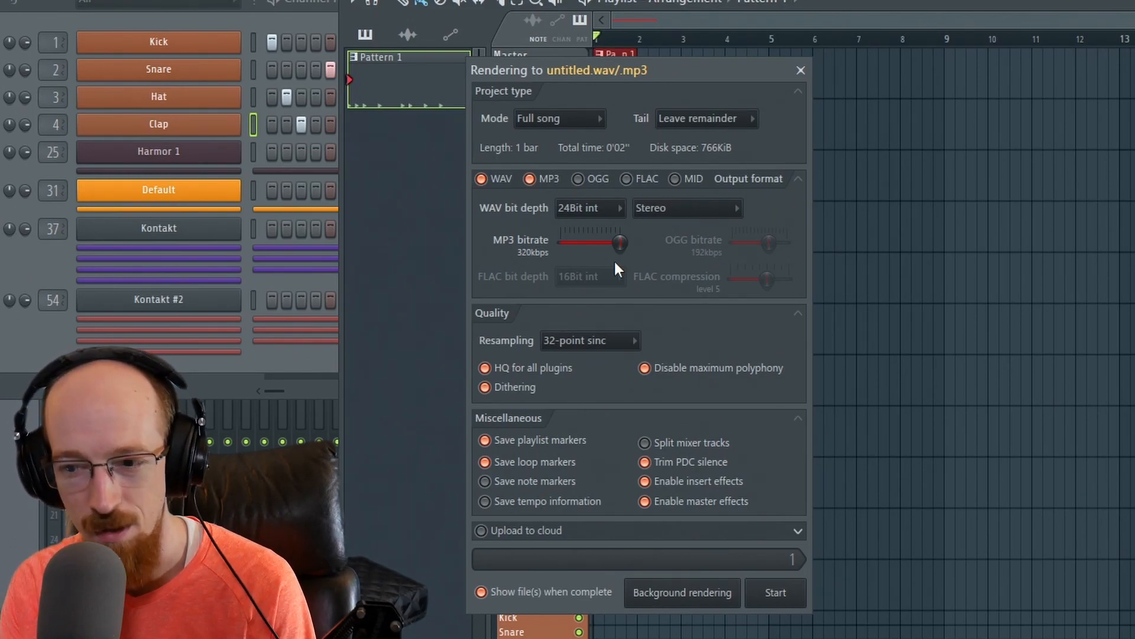
{"action": "left_click", "coordinate": [588, 208]}
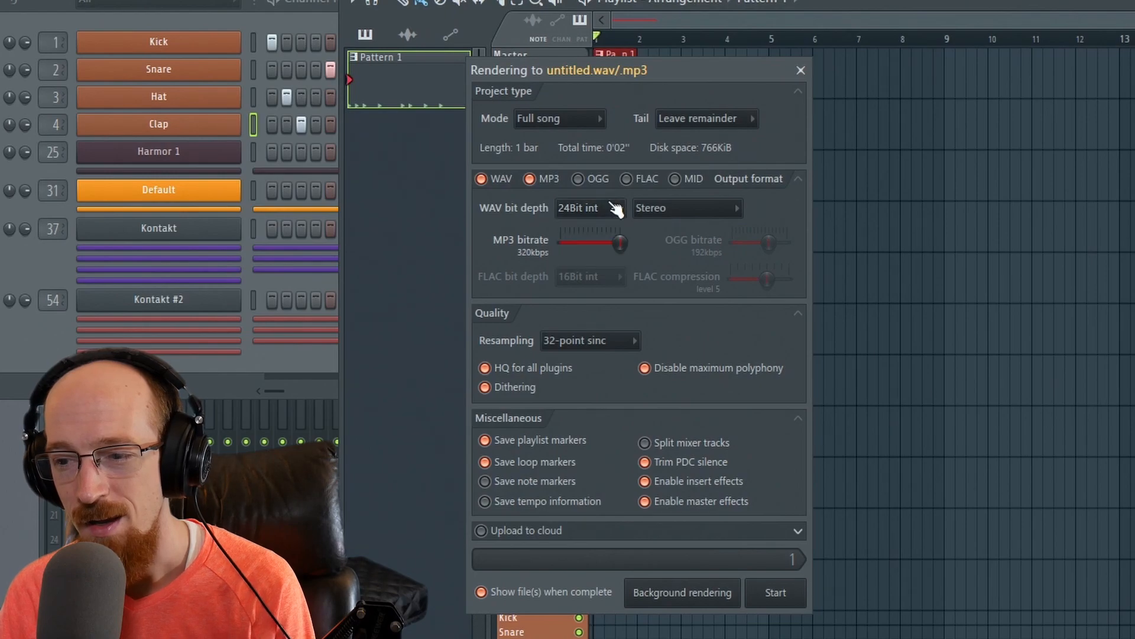
{"action": "left_click", "coordinate": [590, 208]}
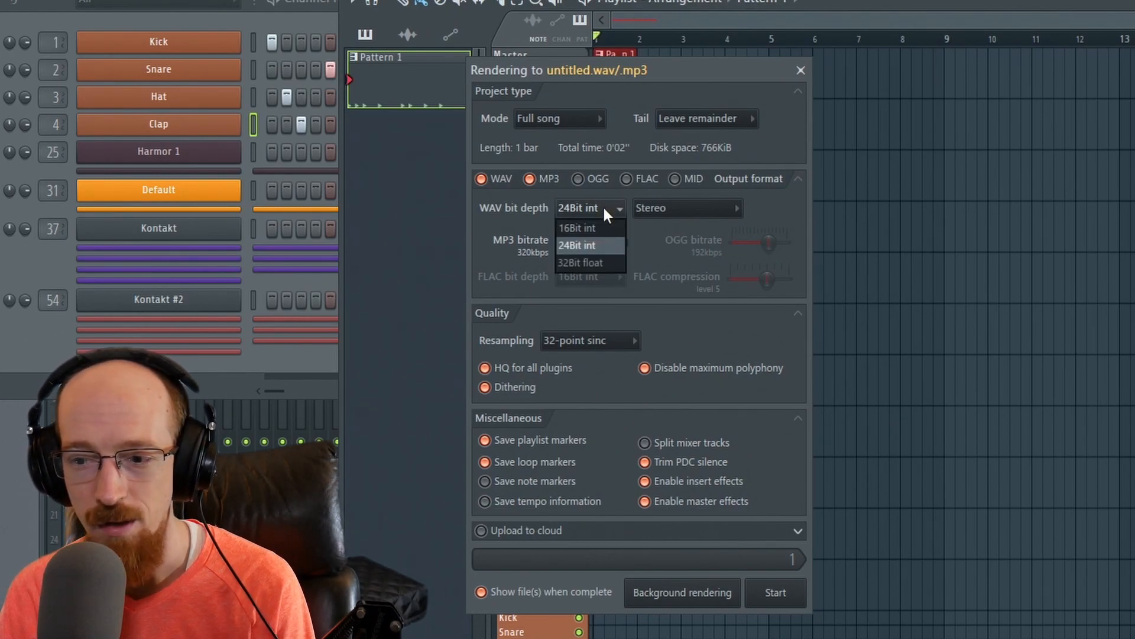
{"action": "mouse_move", "coordinate": [585, 250]}
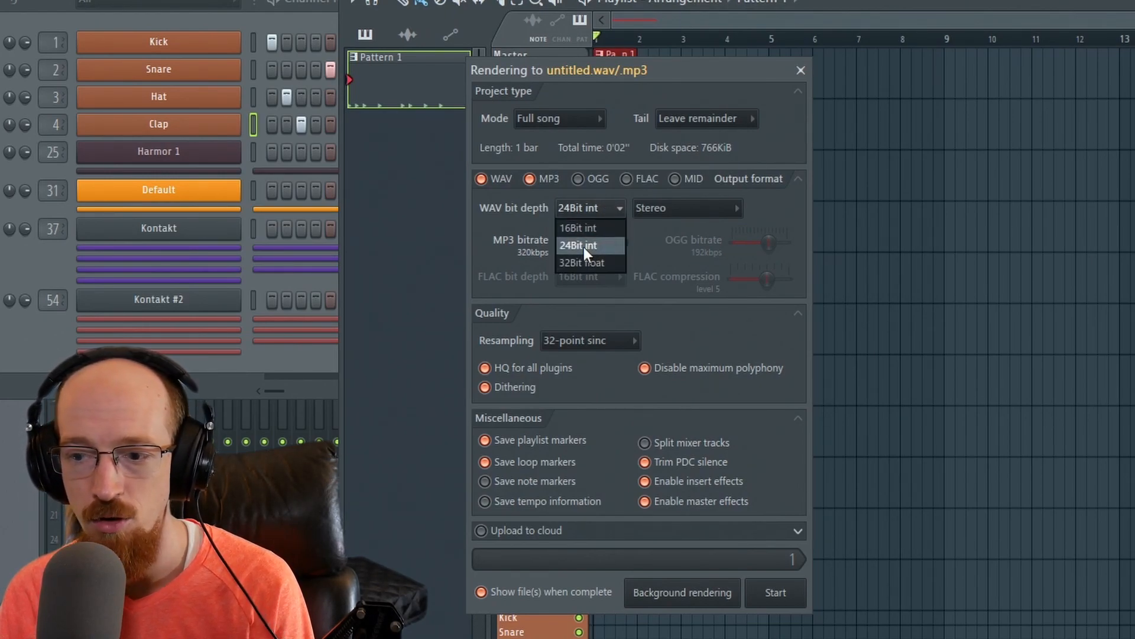
{"action": "mouse_move", "coordinate": [582, 262]}
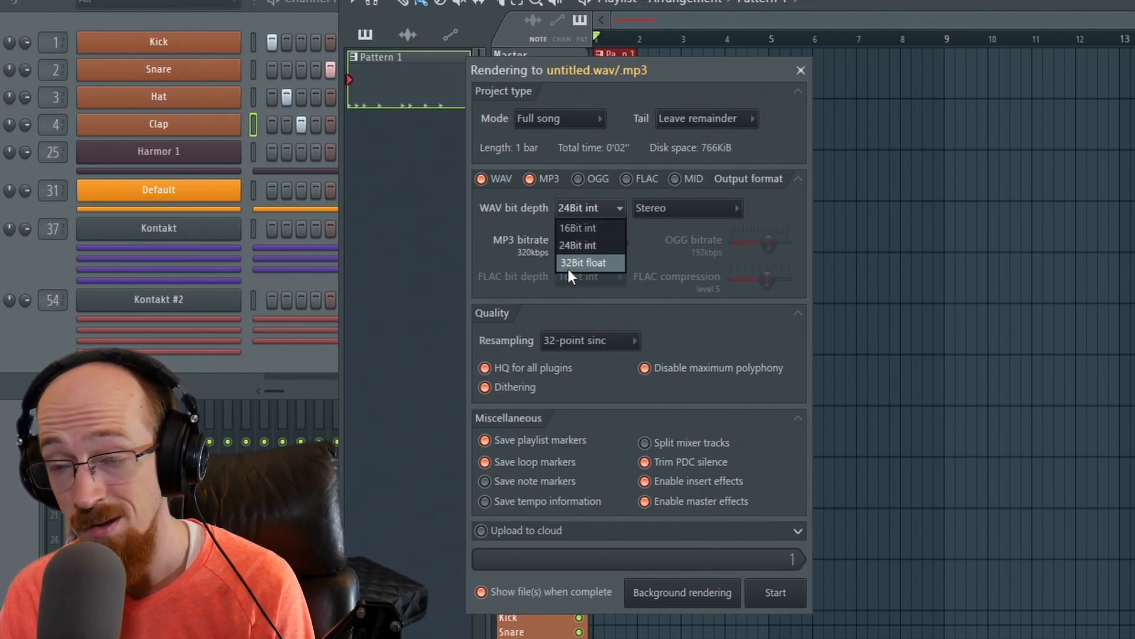
{"action": "mouse_move", "coordinate": [590, 245]}
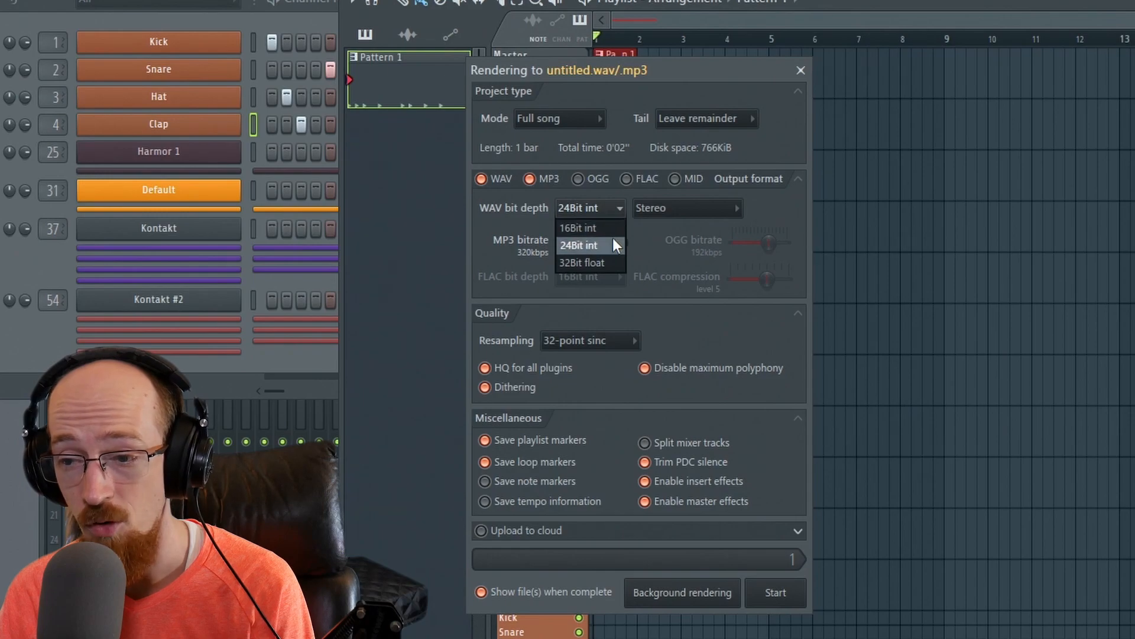
{"action": "mouse_move", "coordinate": [614, 228]}
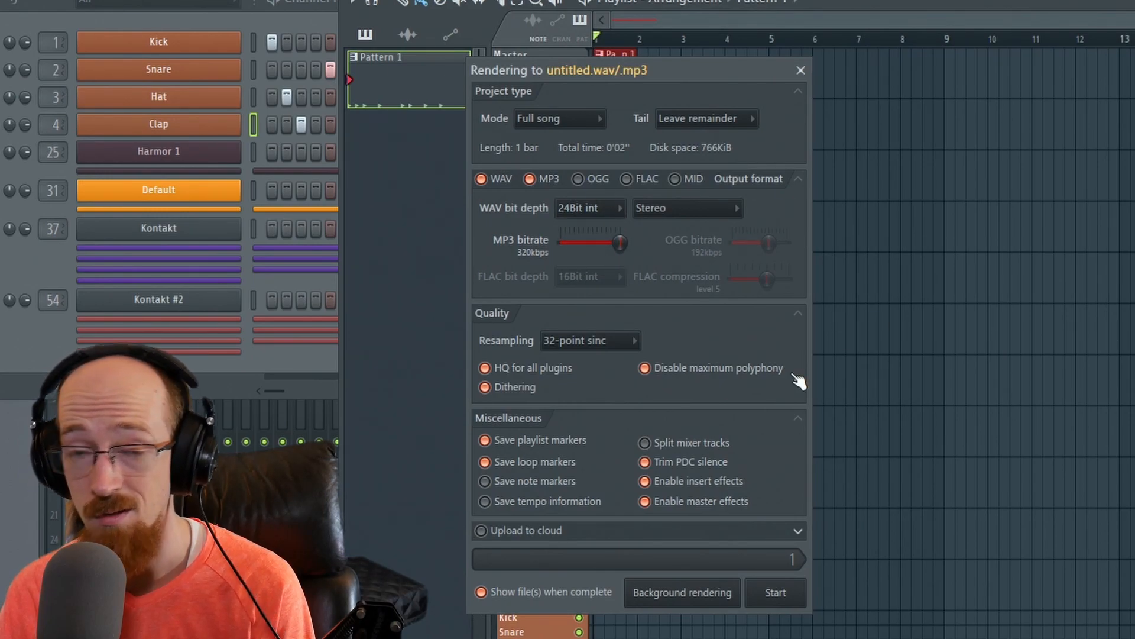
{"action": "mouse_move", "coordinate": [796, 369]}
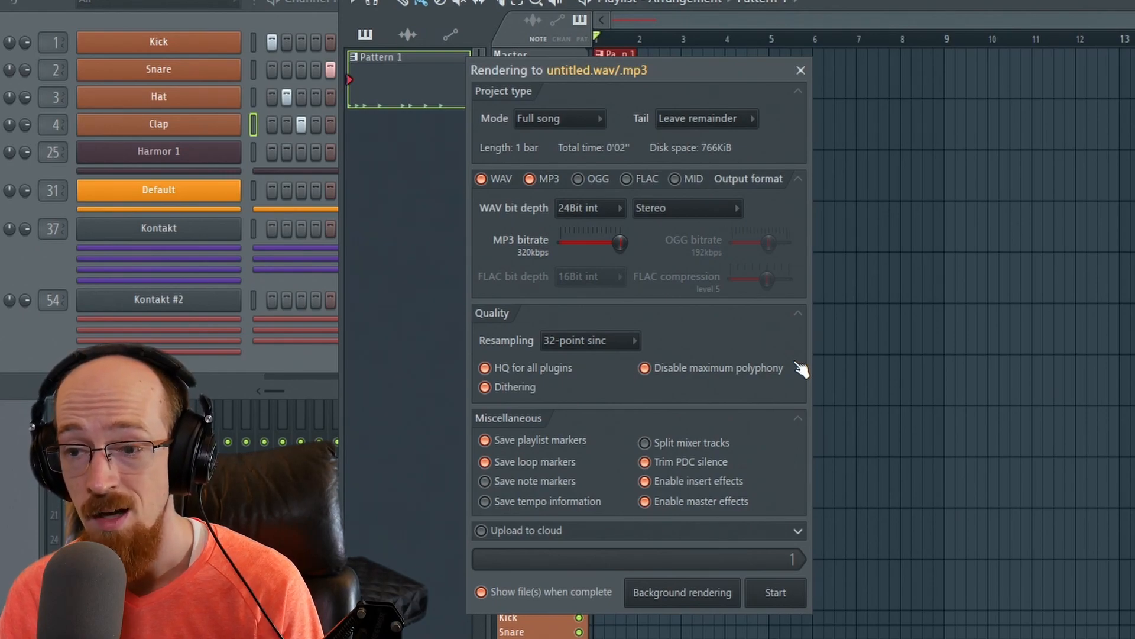
{"action": "mouse_move", "coordinate": [793, 409]}
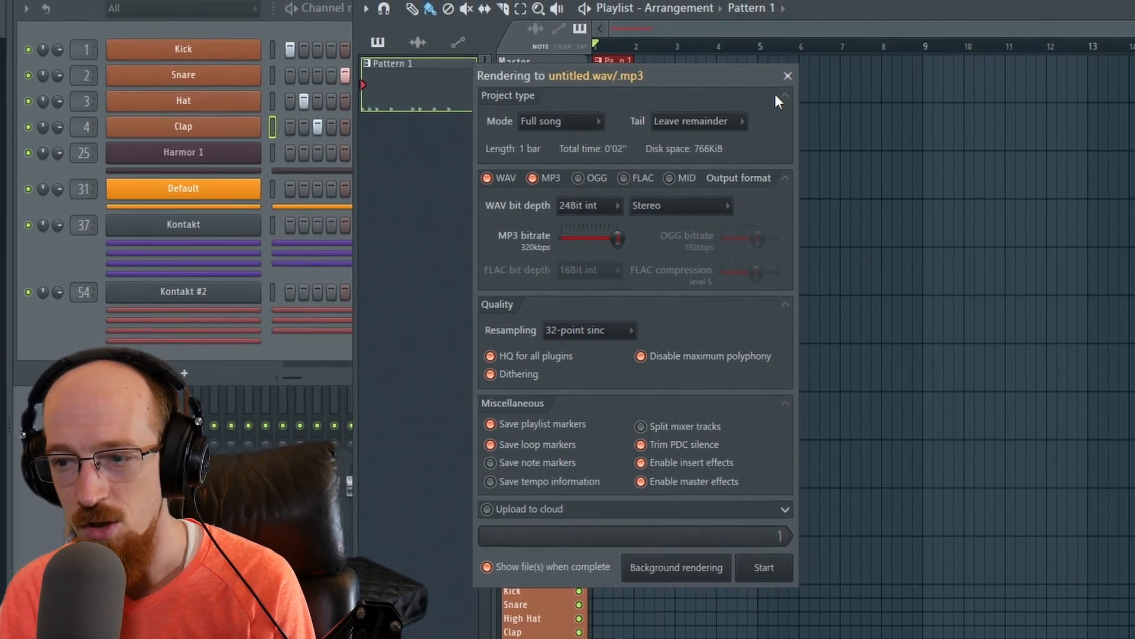
Close the Rendering dialog so the audio device settings can be opened.
{"action": "left_click", "coordinate": [788, 76]}
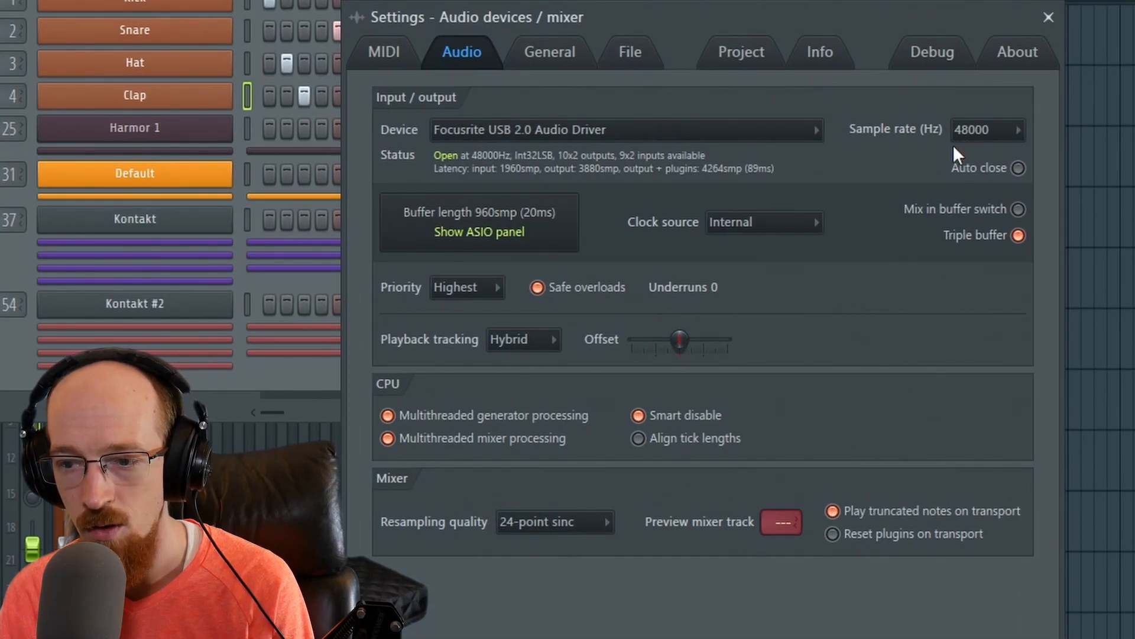
{"action": "left_click", "coordinate": [478, 232]}
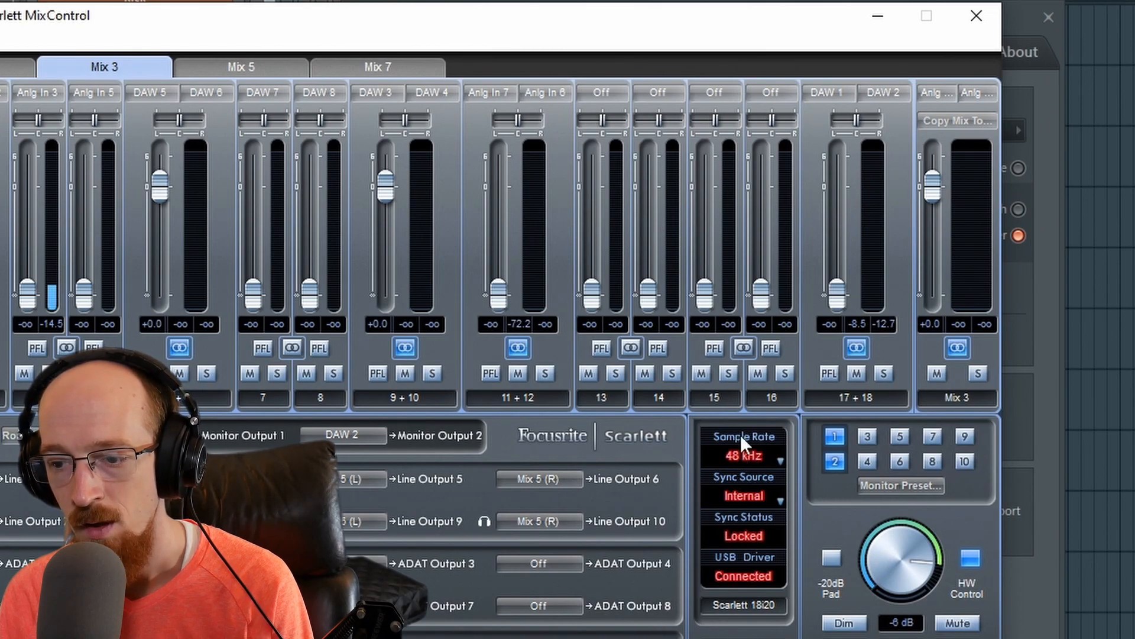
{"action": "mouse_move", "coordinate": [759, 416]}
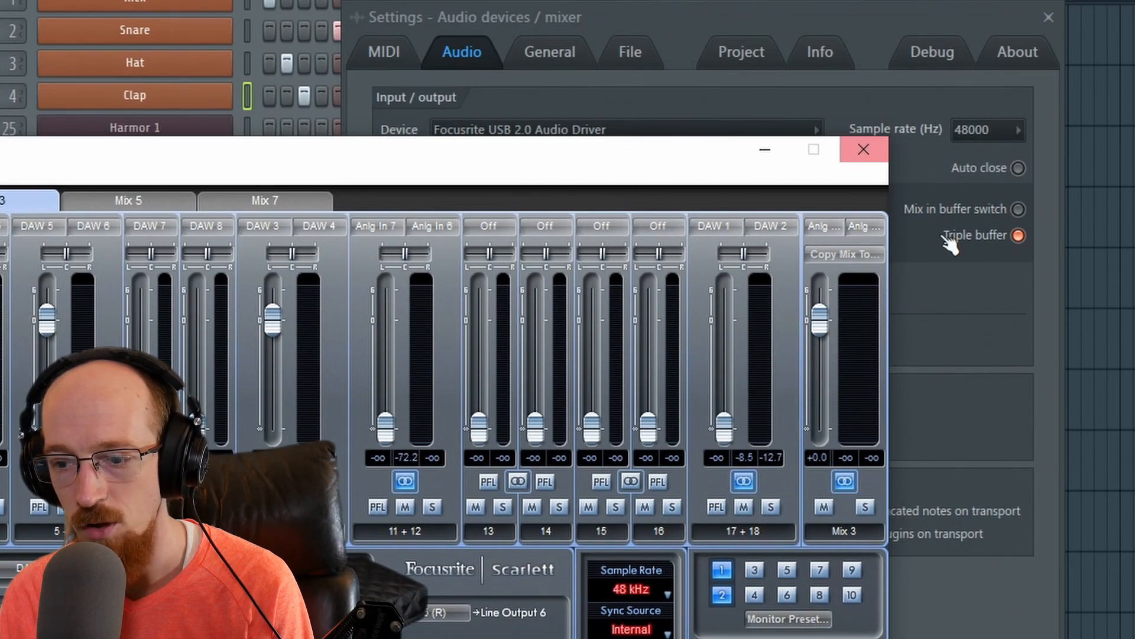
{"action": "mouse_move", "coordinate": [648, 449]}
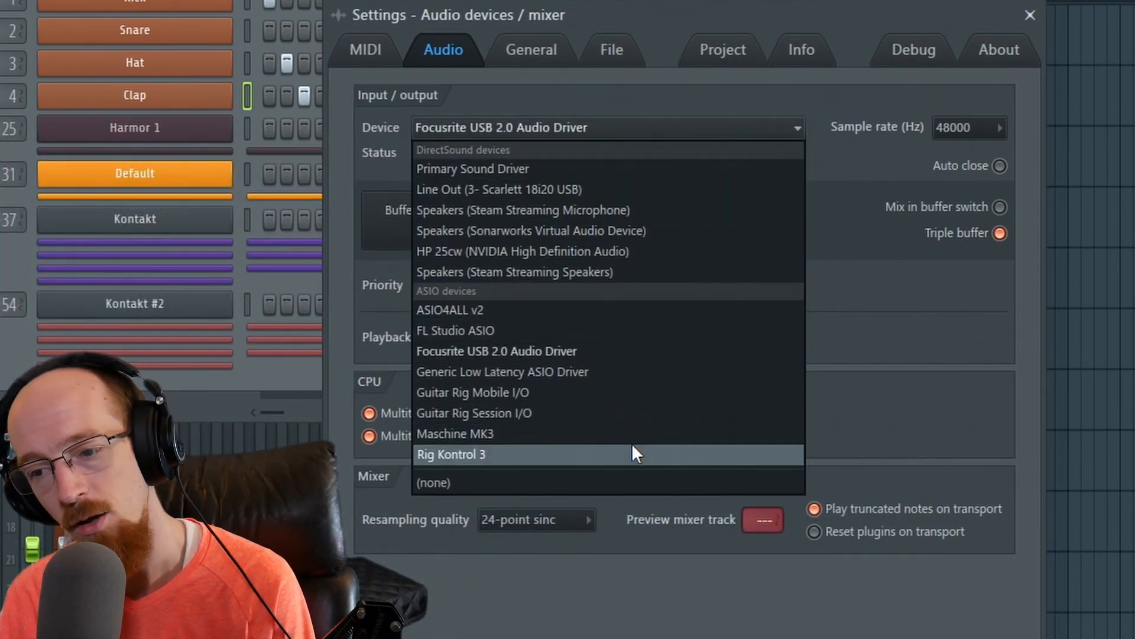
{"action": "mouse_move", "coordinate": [655, 251]}
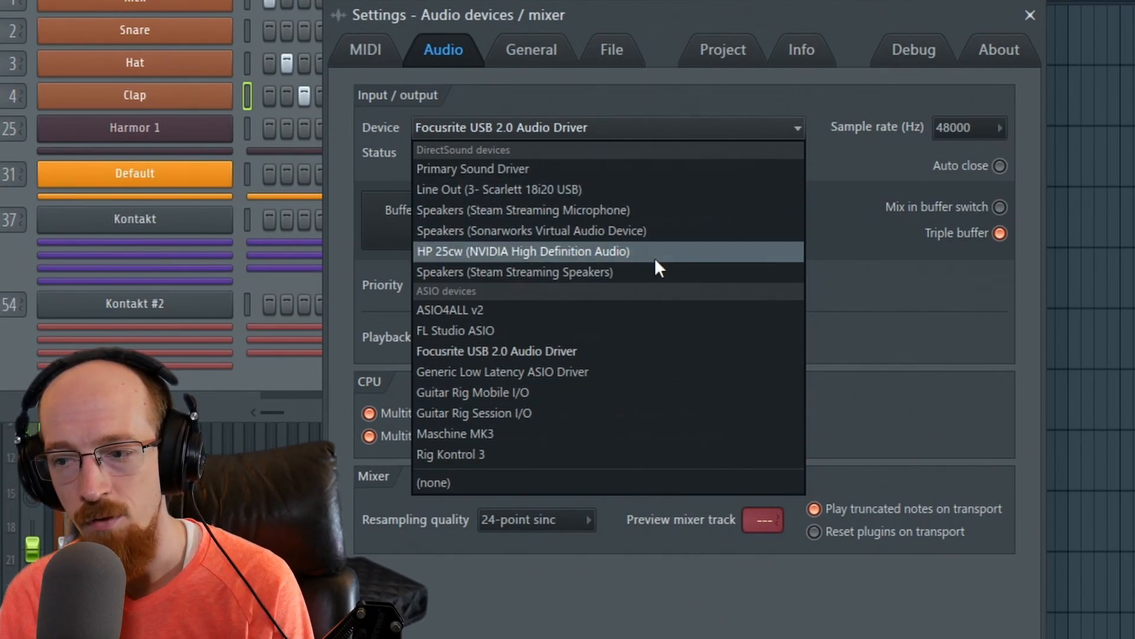
{"action": "left_click", "coordinate": [495, 350]}
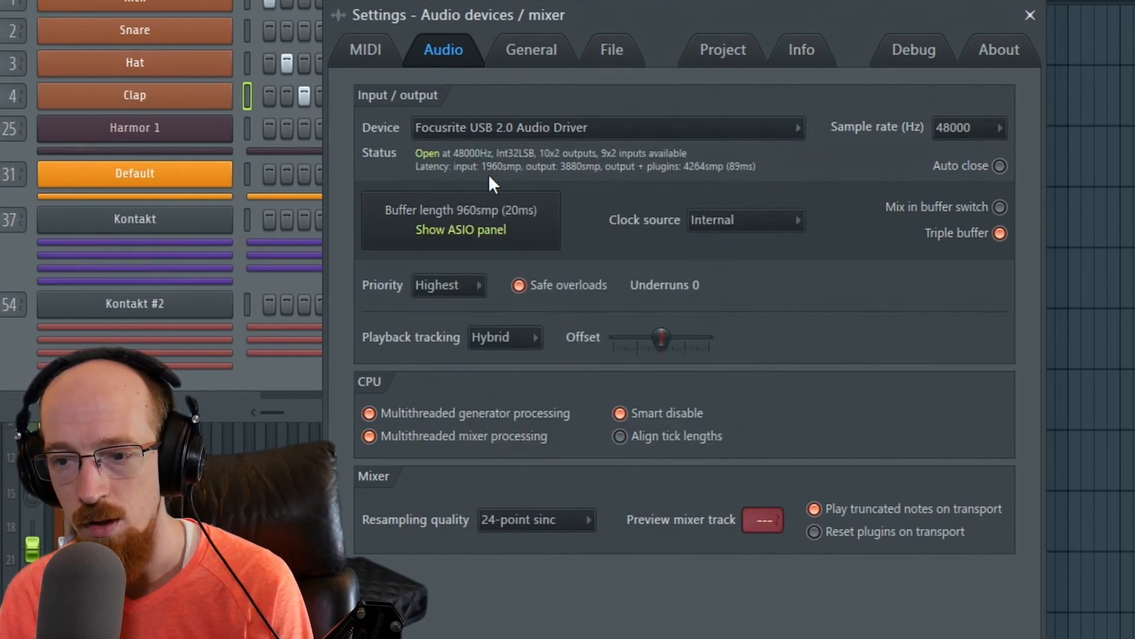
{"action": "mouse_move", "coordinate": [760, 170]}
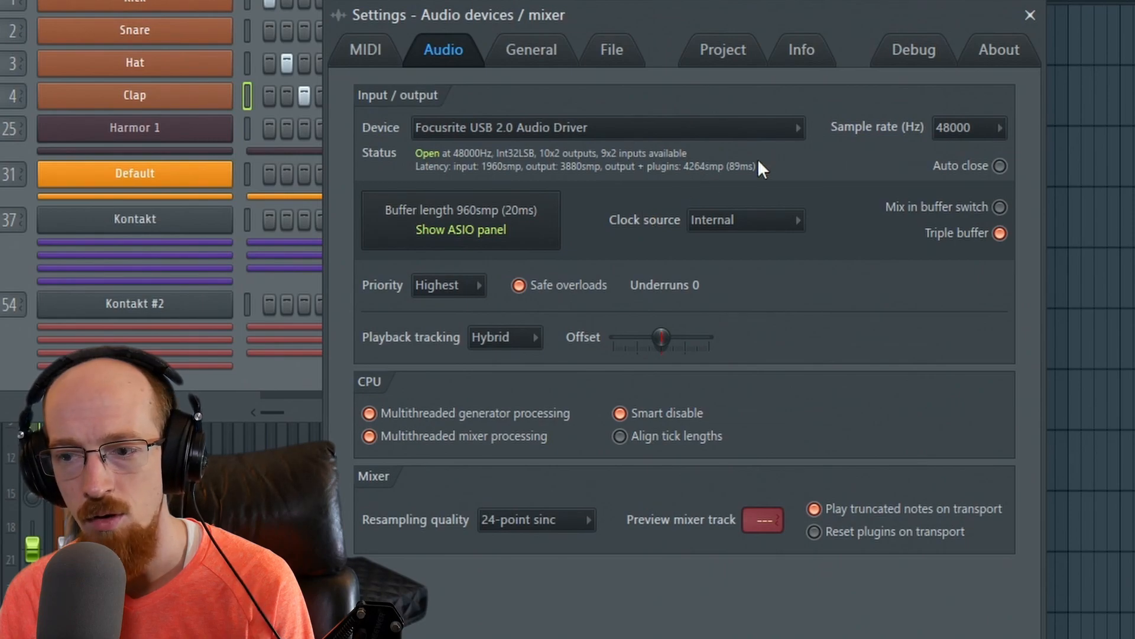
{"action": "left_click", "coordinate": [796, 128]}
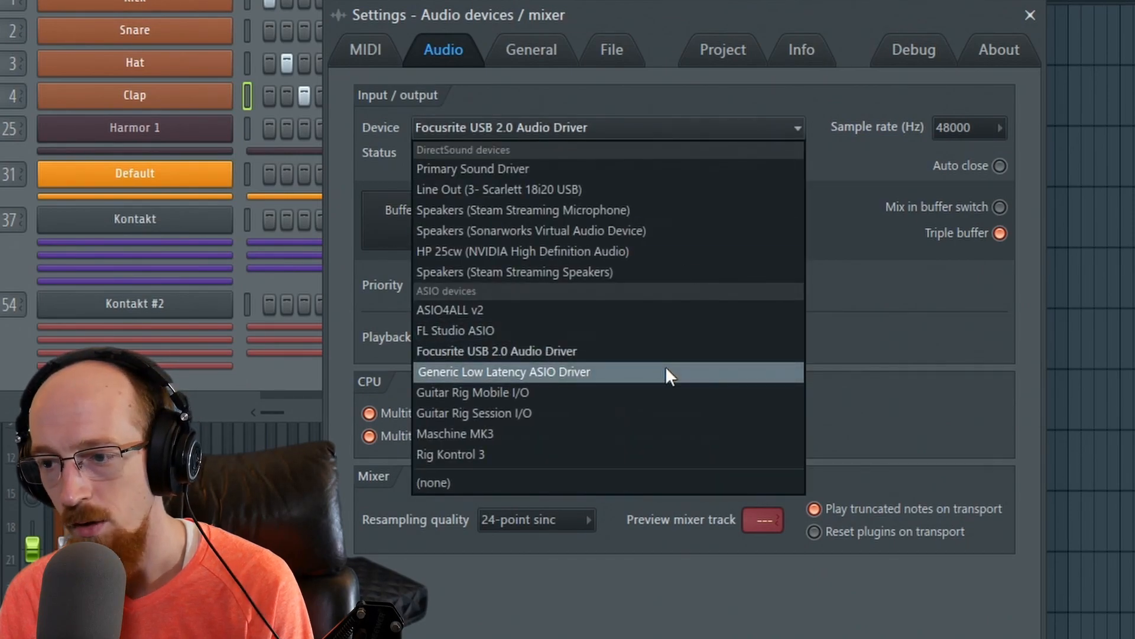
{"action": "mouse_move", "coordinate": [738, 133]}
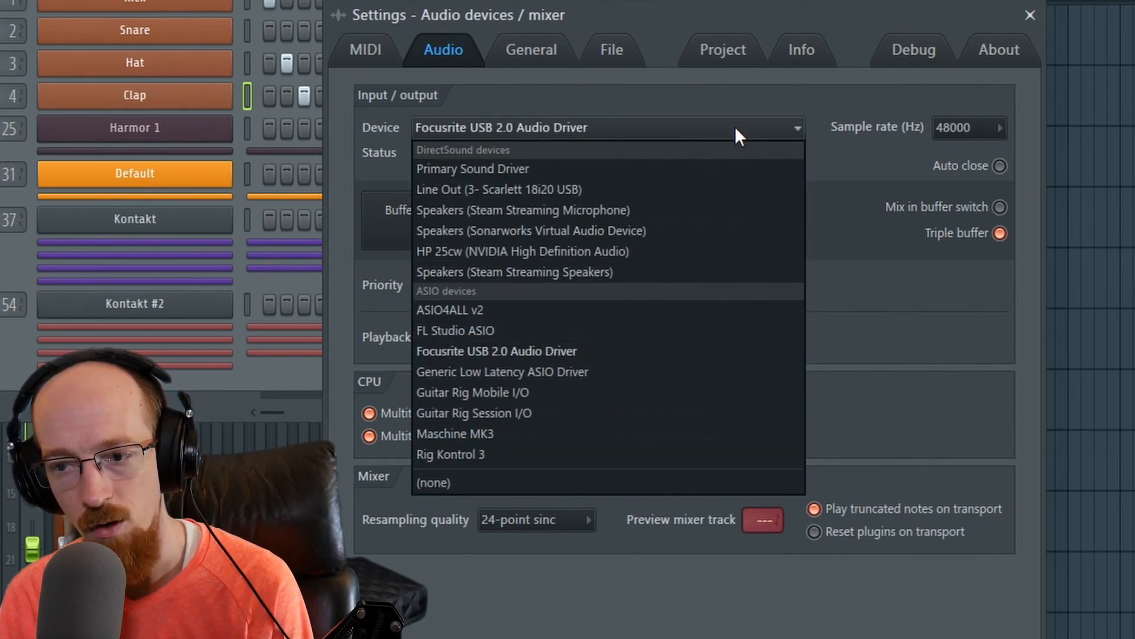
{"action": "left_click", "coordinate": [497, 351]}
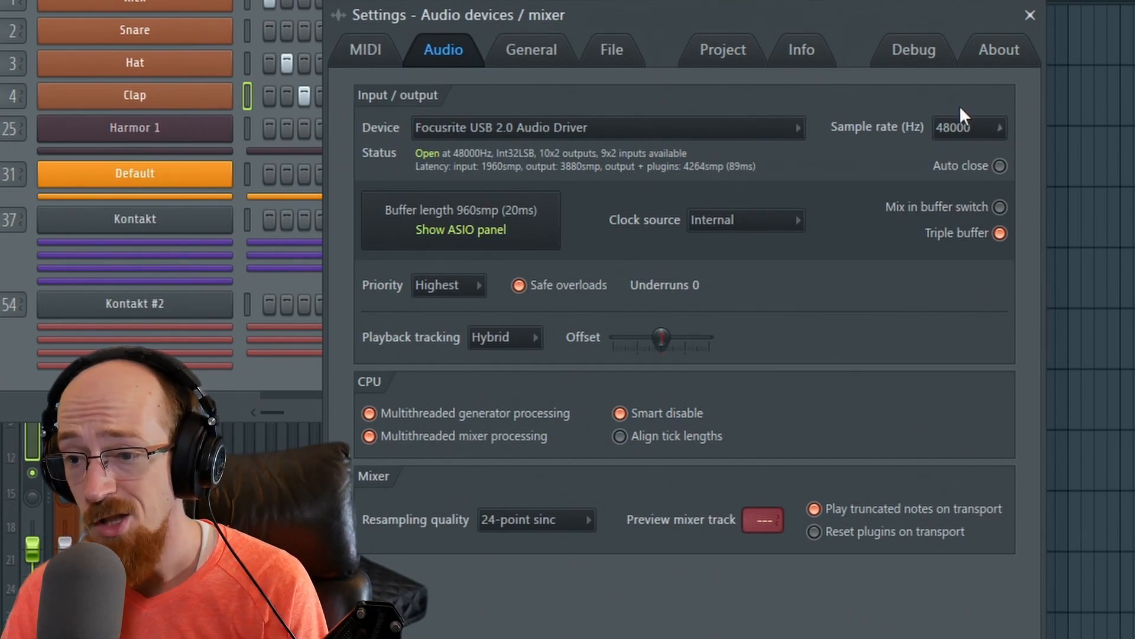
{"action": "mouse_move", "coordinate": [895, 163]}
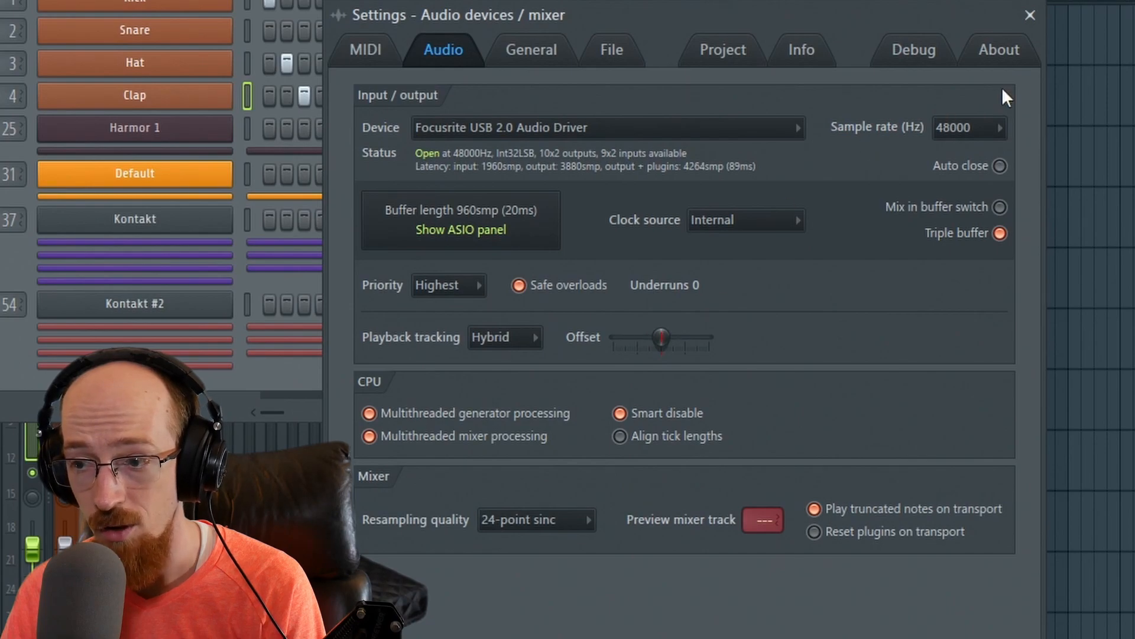
{"action": "left_click", "coordinate": [1029, 15]}
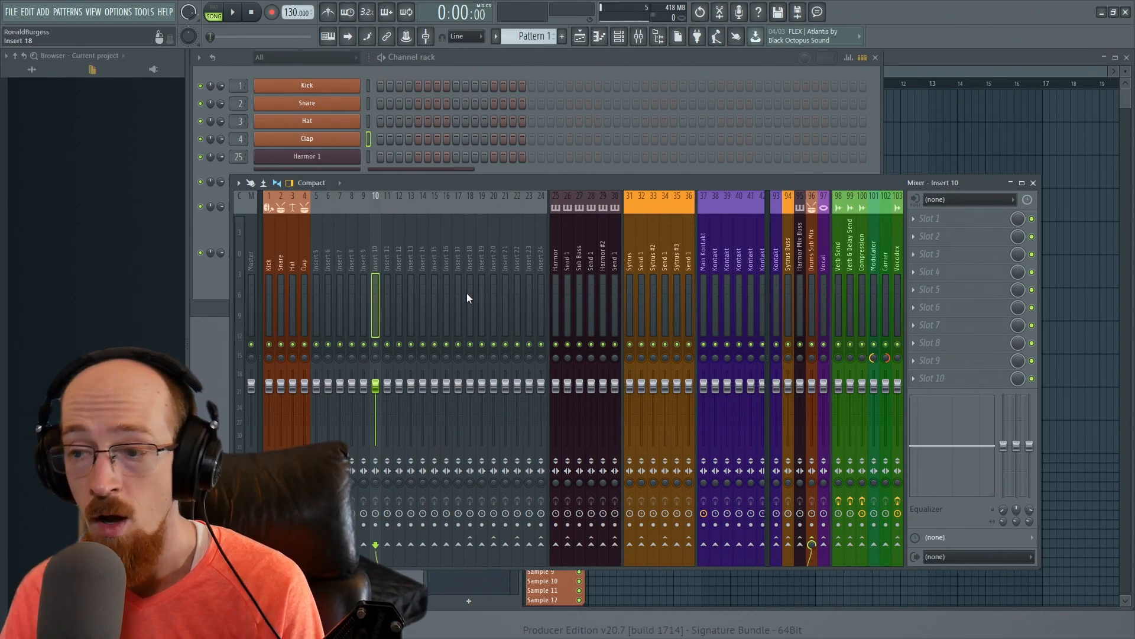
{"action": "mouse_move", "coordinate": [293, 283]}
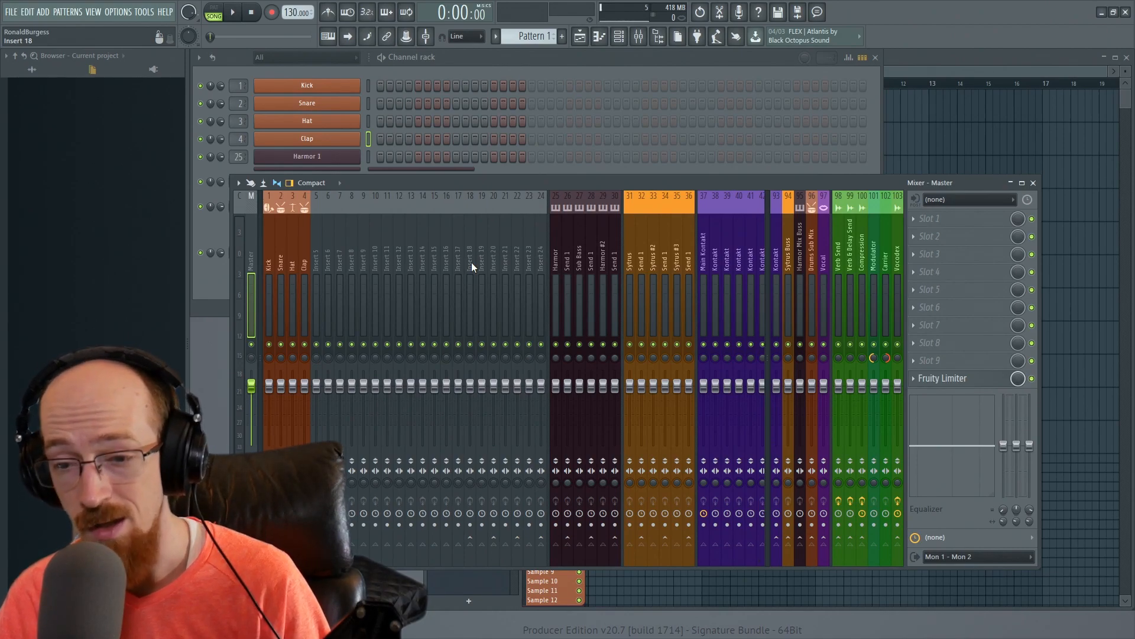
{"action": "mouse_move", "coordinate": [277, 264]}
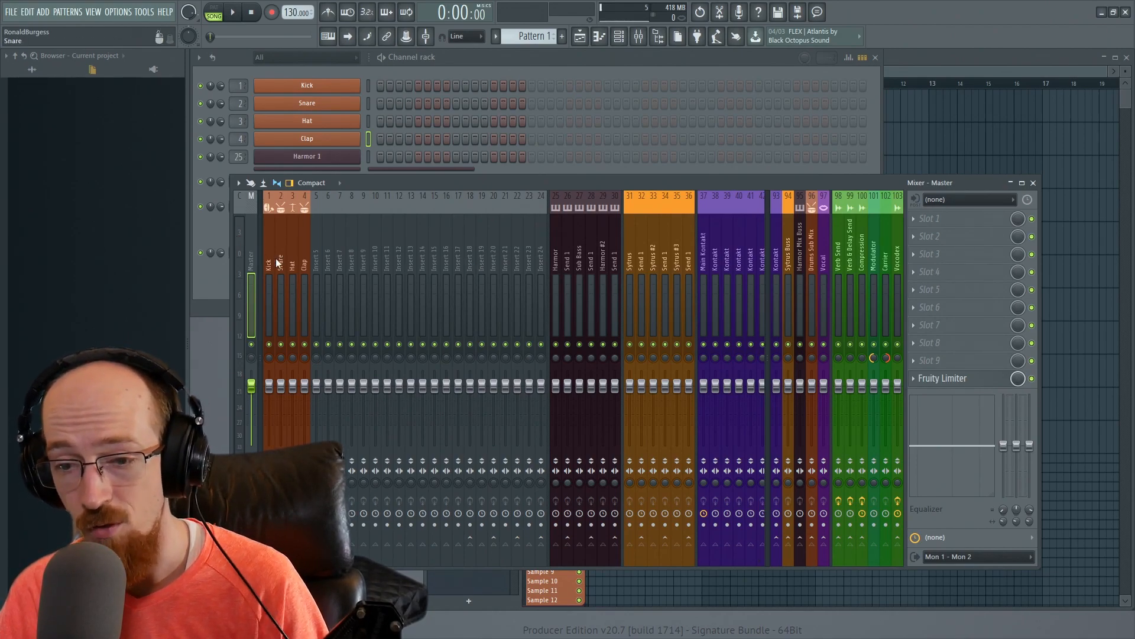